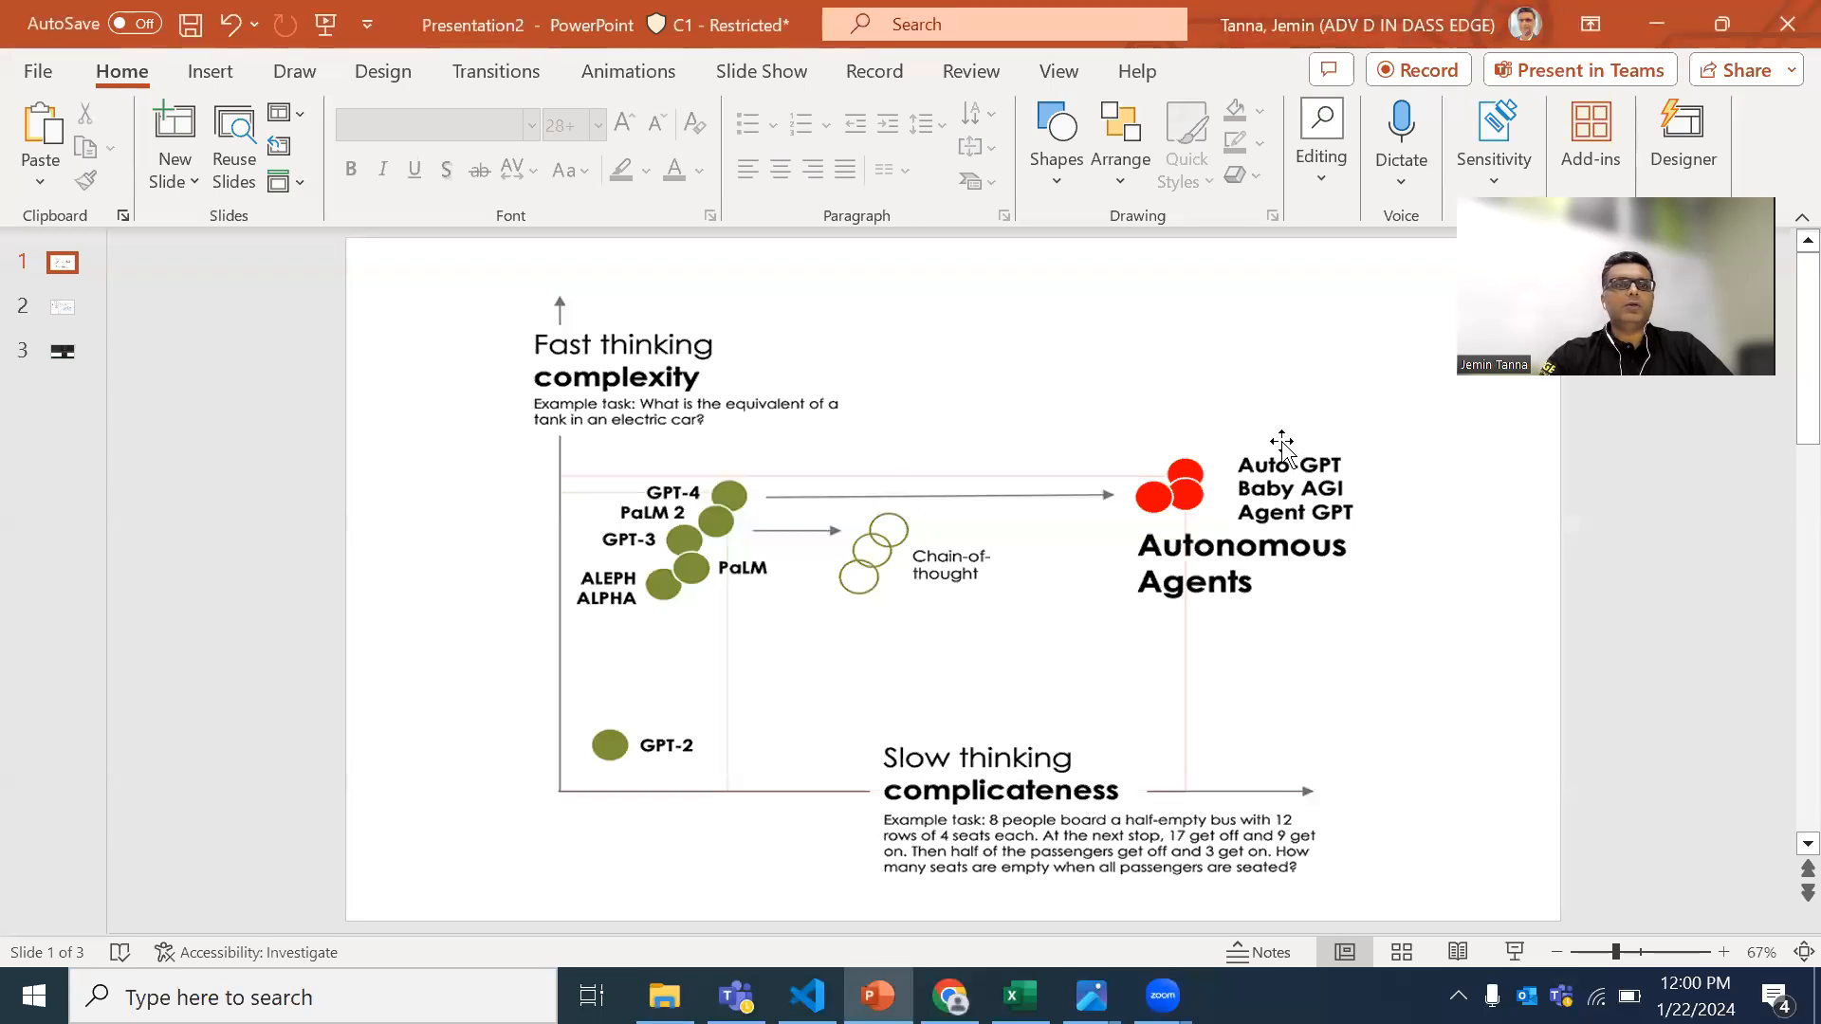
pyautogui.moveTo(1022, 645)
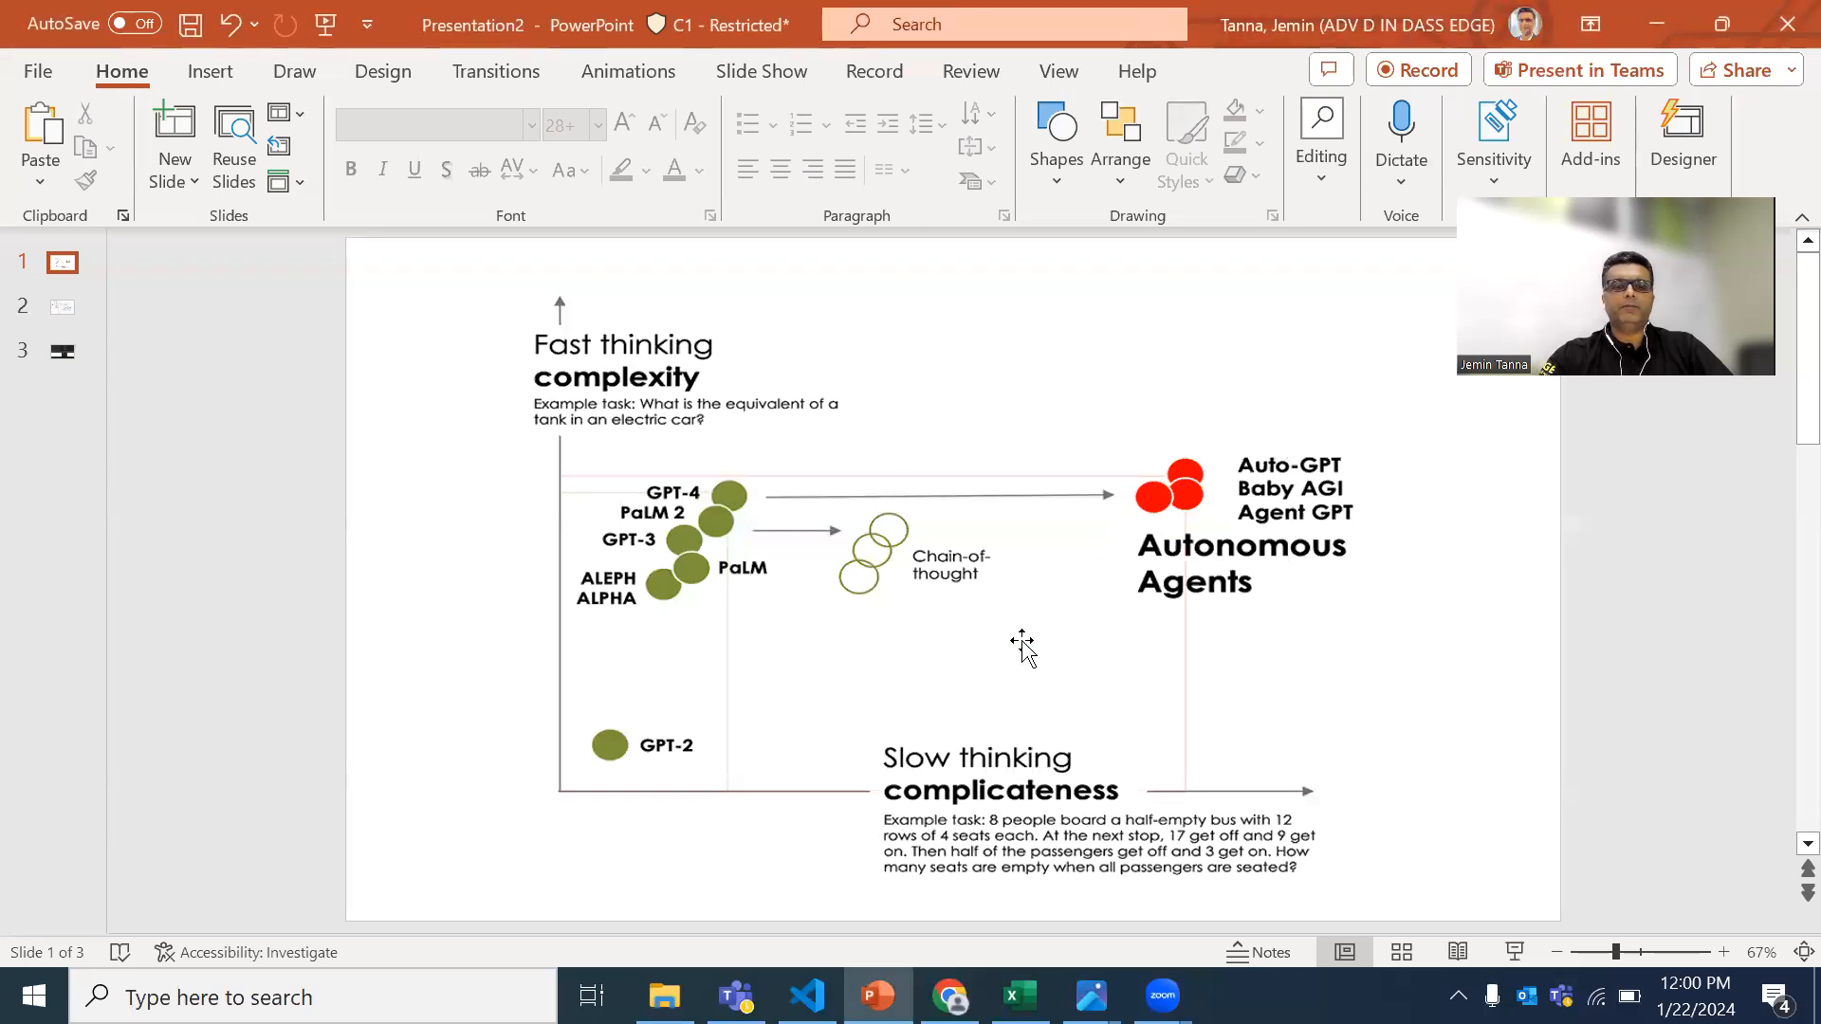
pyautogui.moveTo(536, 508)
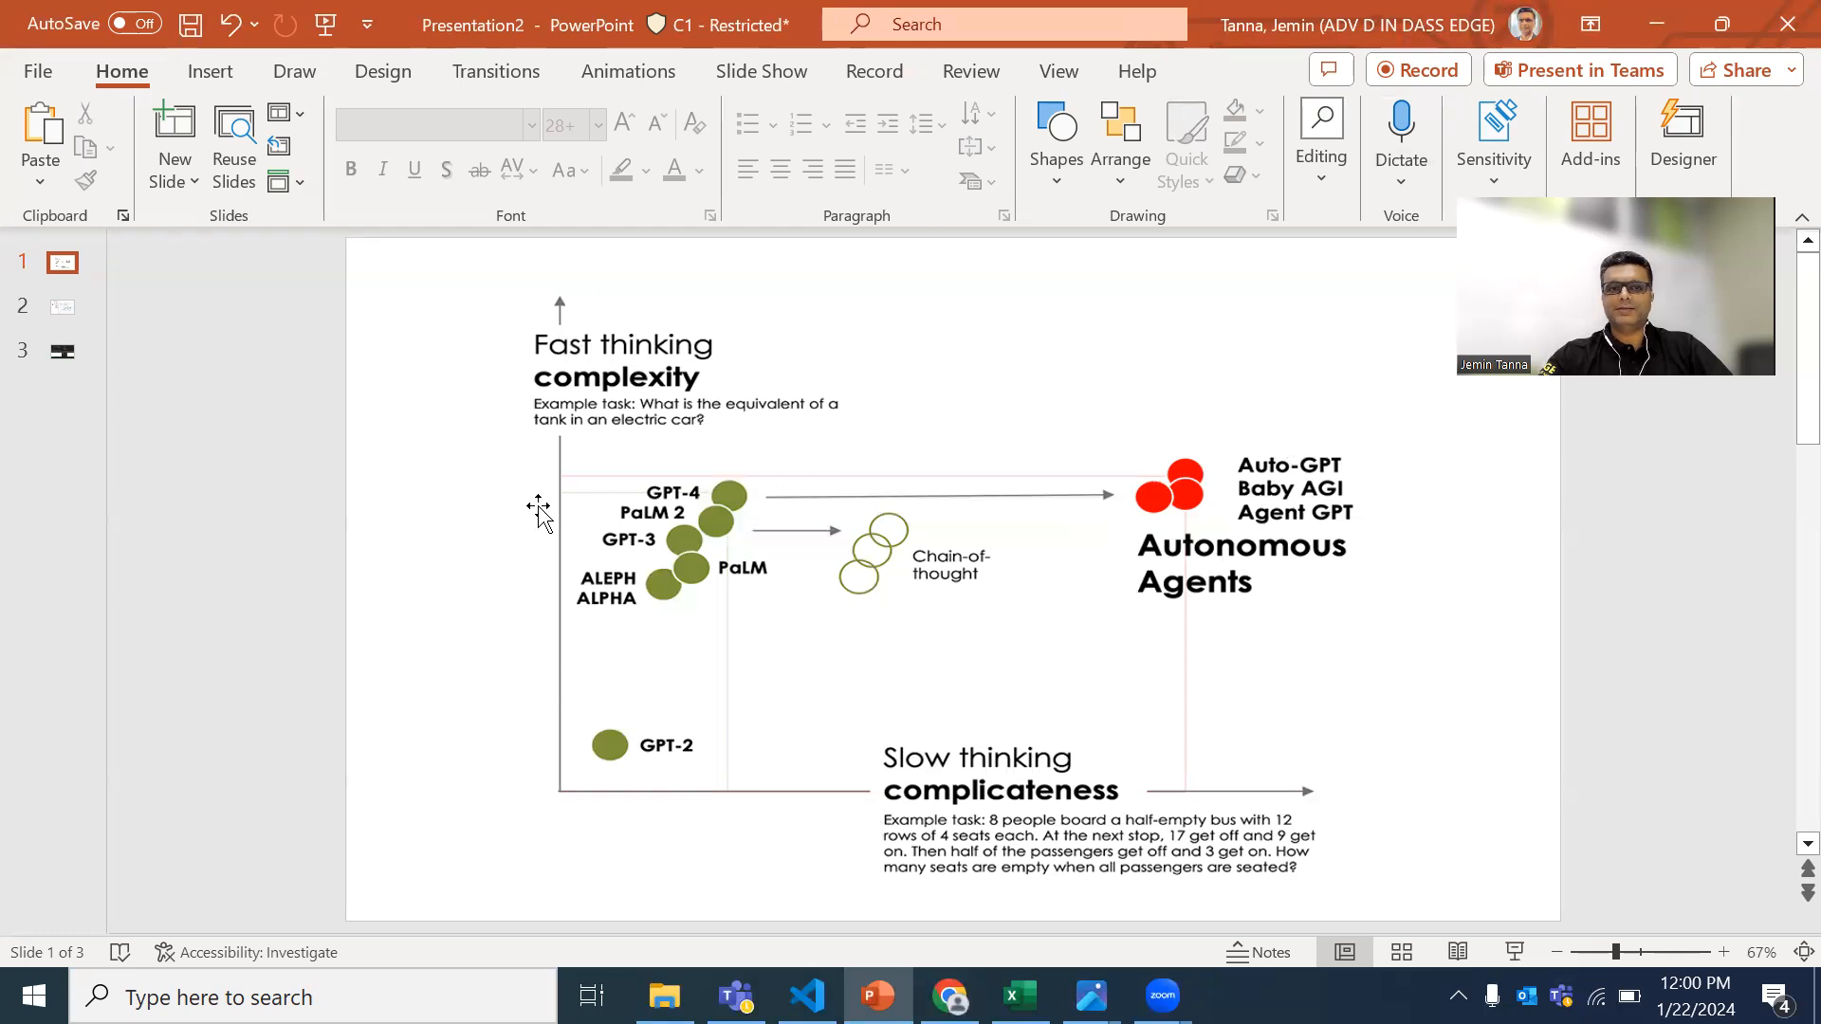
pyautogui.moveTo(633, 546)
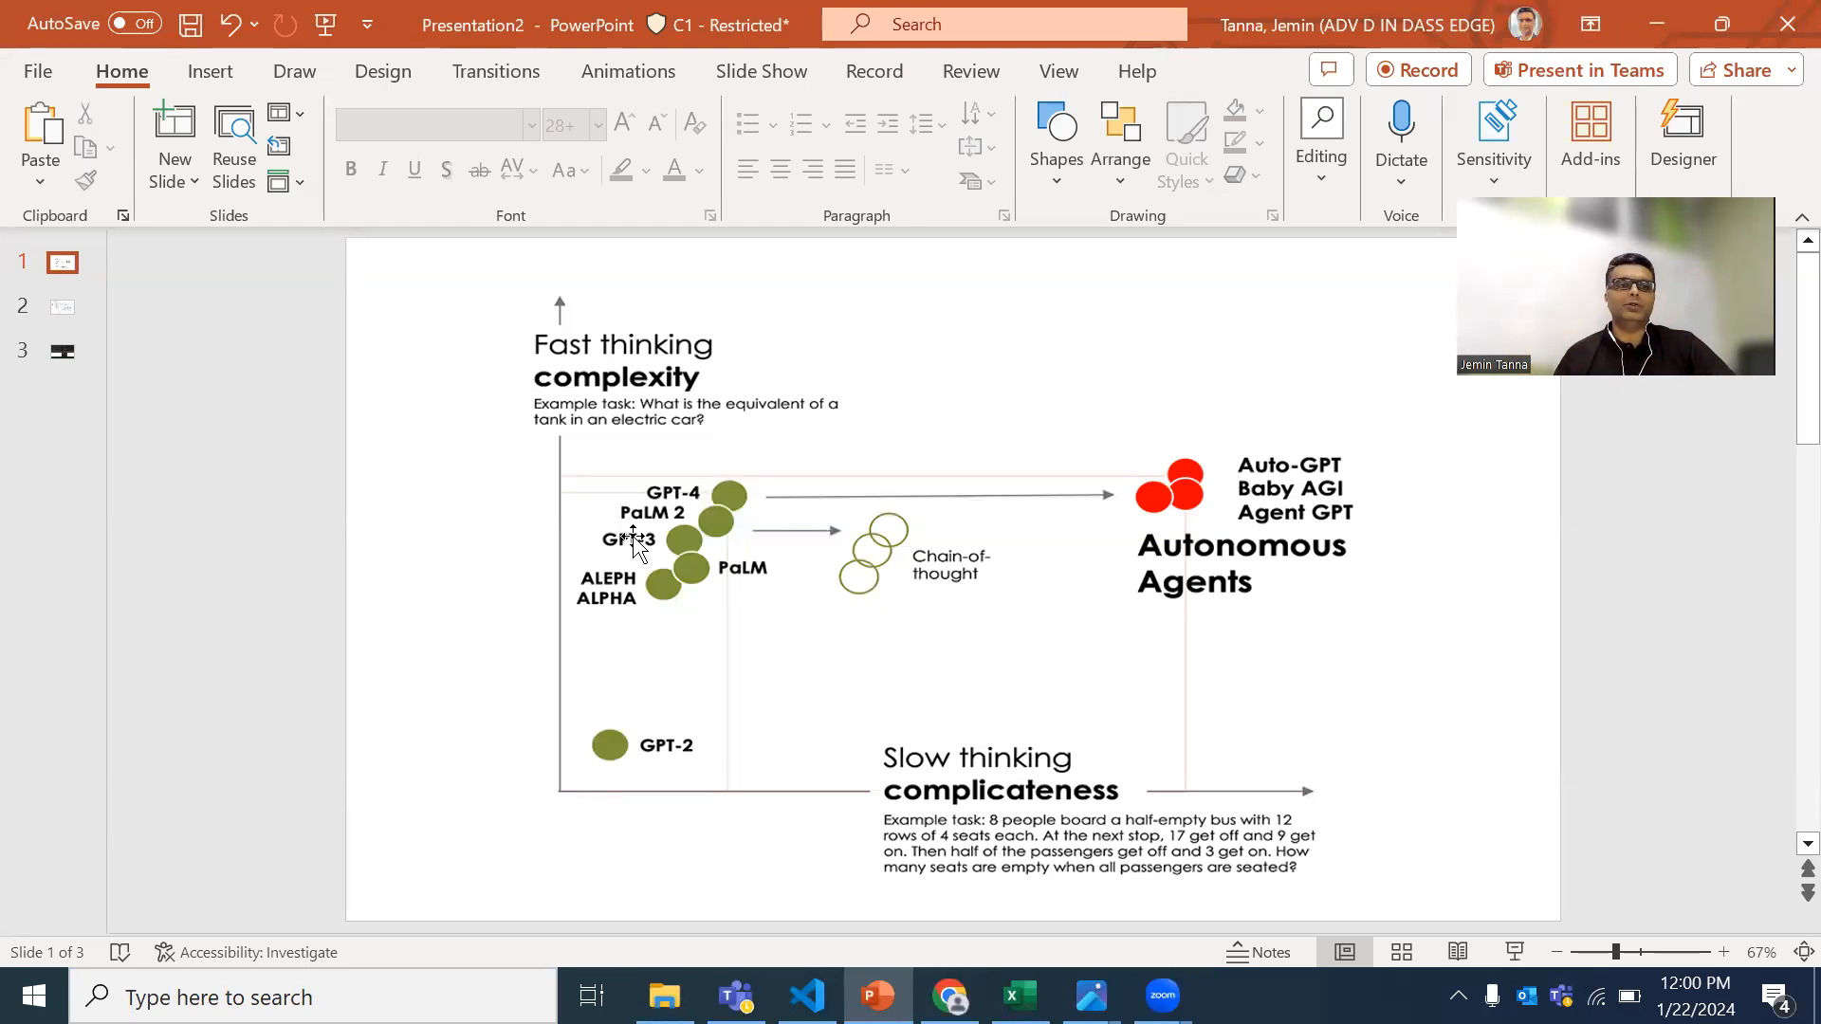
# Step: Show slide 2, the agent loop and Agent Executor architecture diagram
pyautogui.click(62, 307)
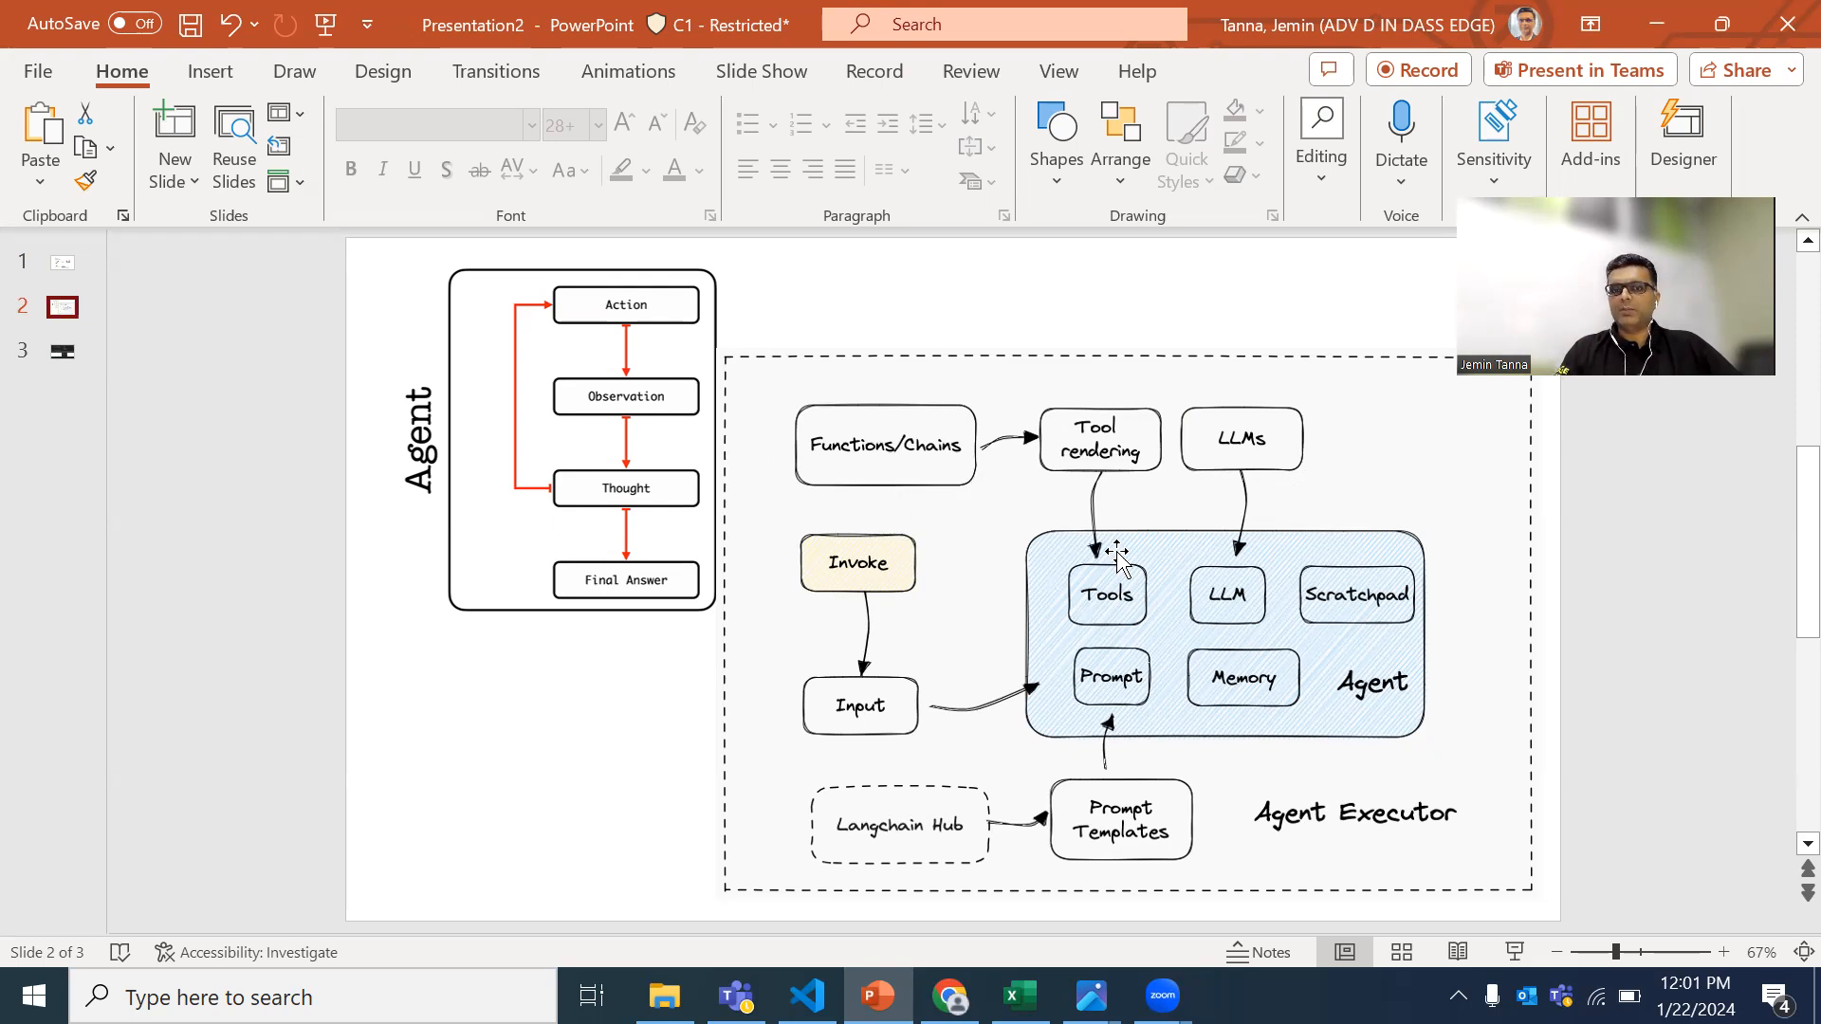
pyautogui.moveTo(955, 661)
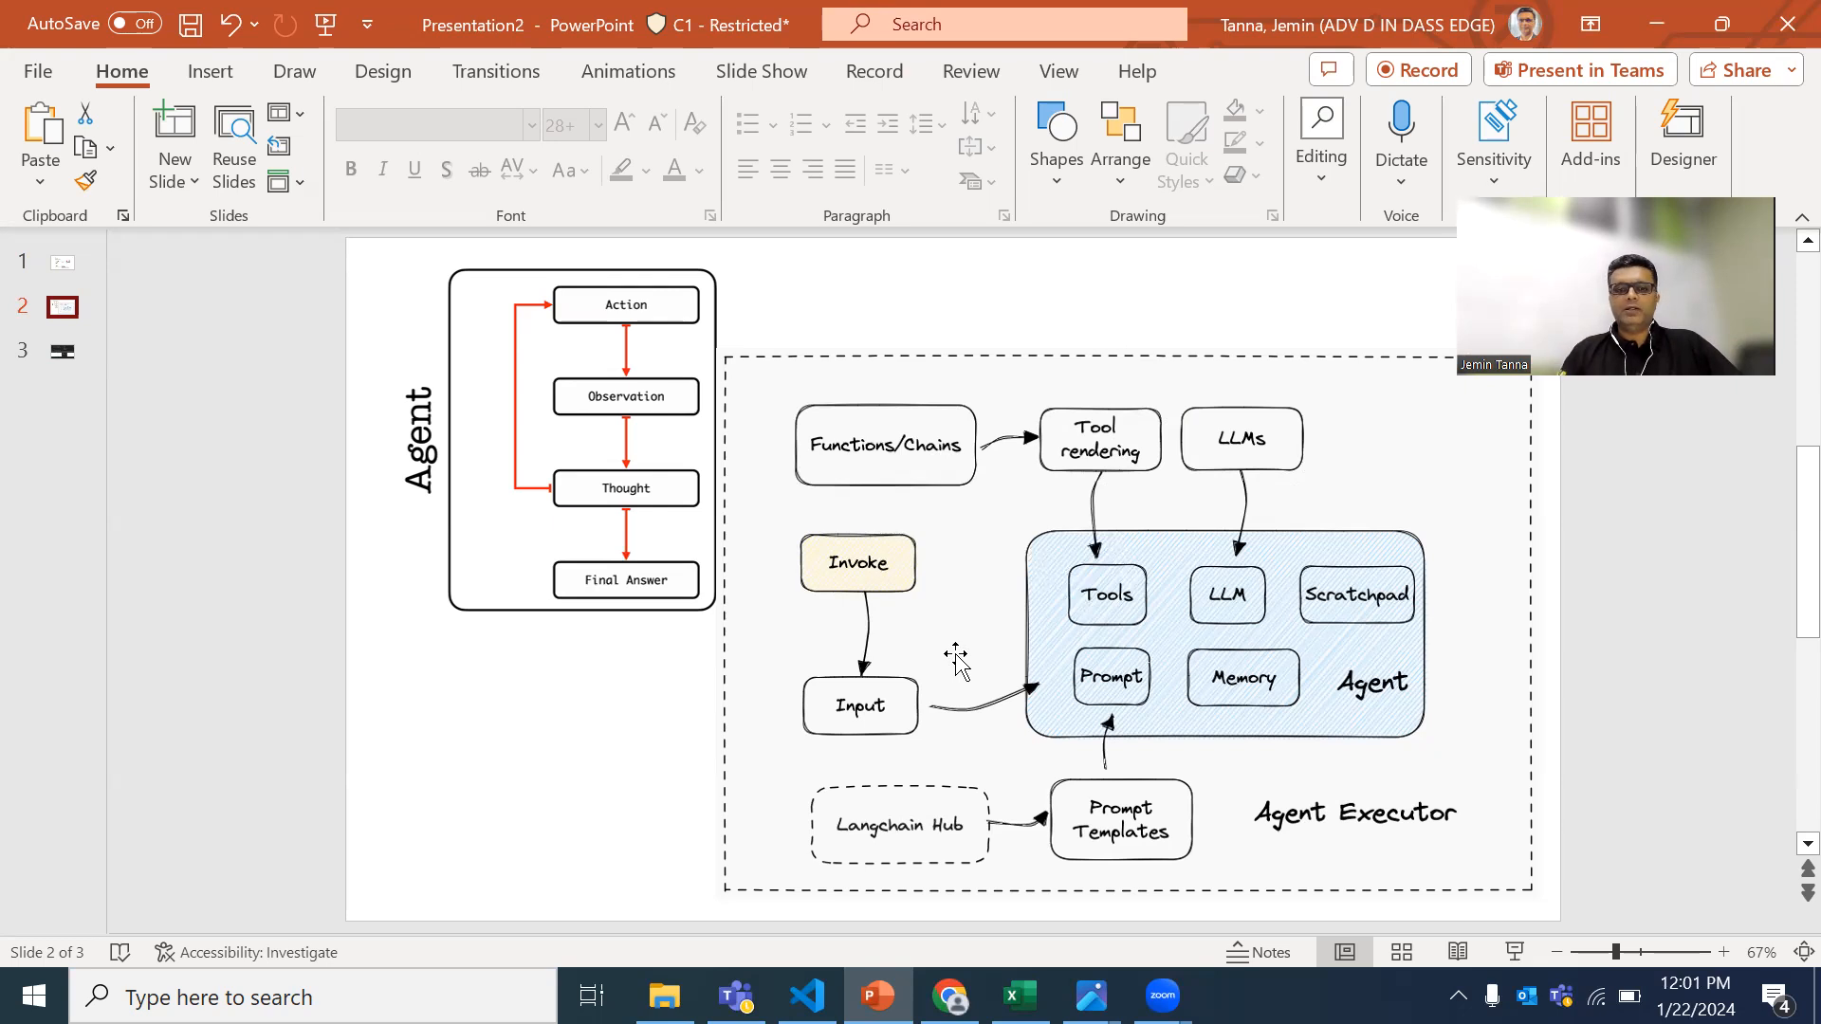
# Step: Switch to Visual Studio Code showing app.ts and the agent's terminal log
pyautogui.click(805, 997)
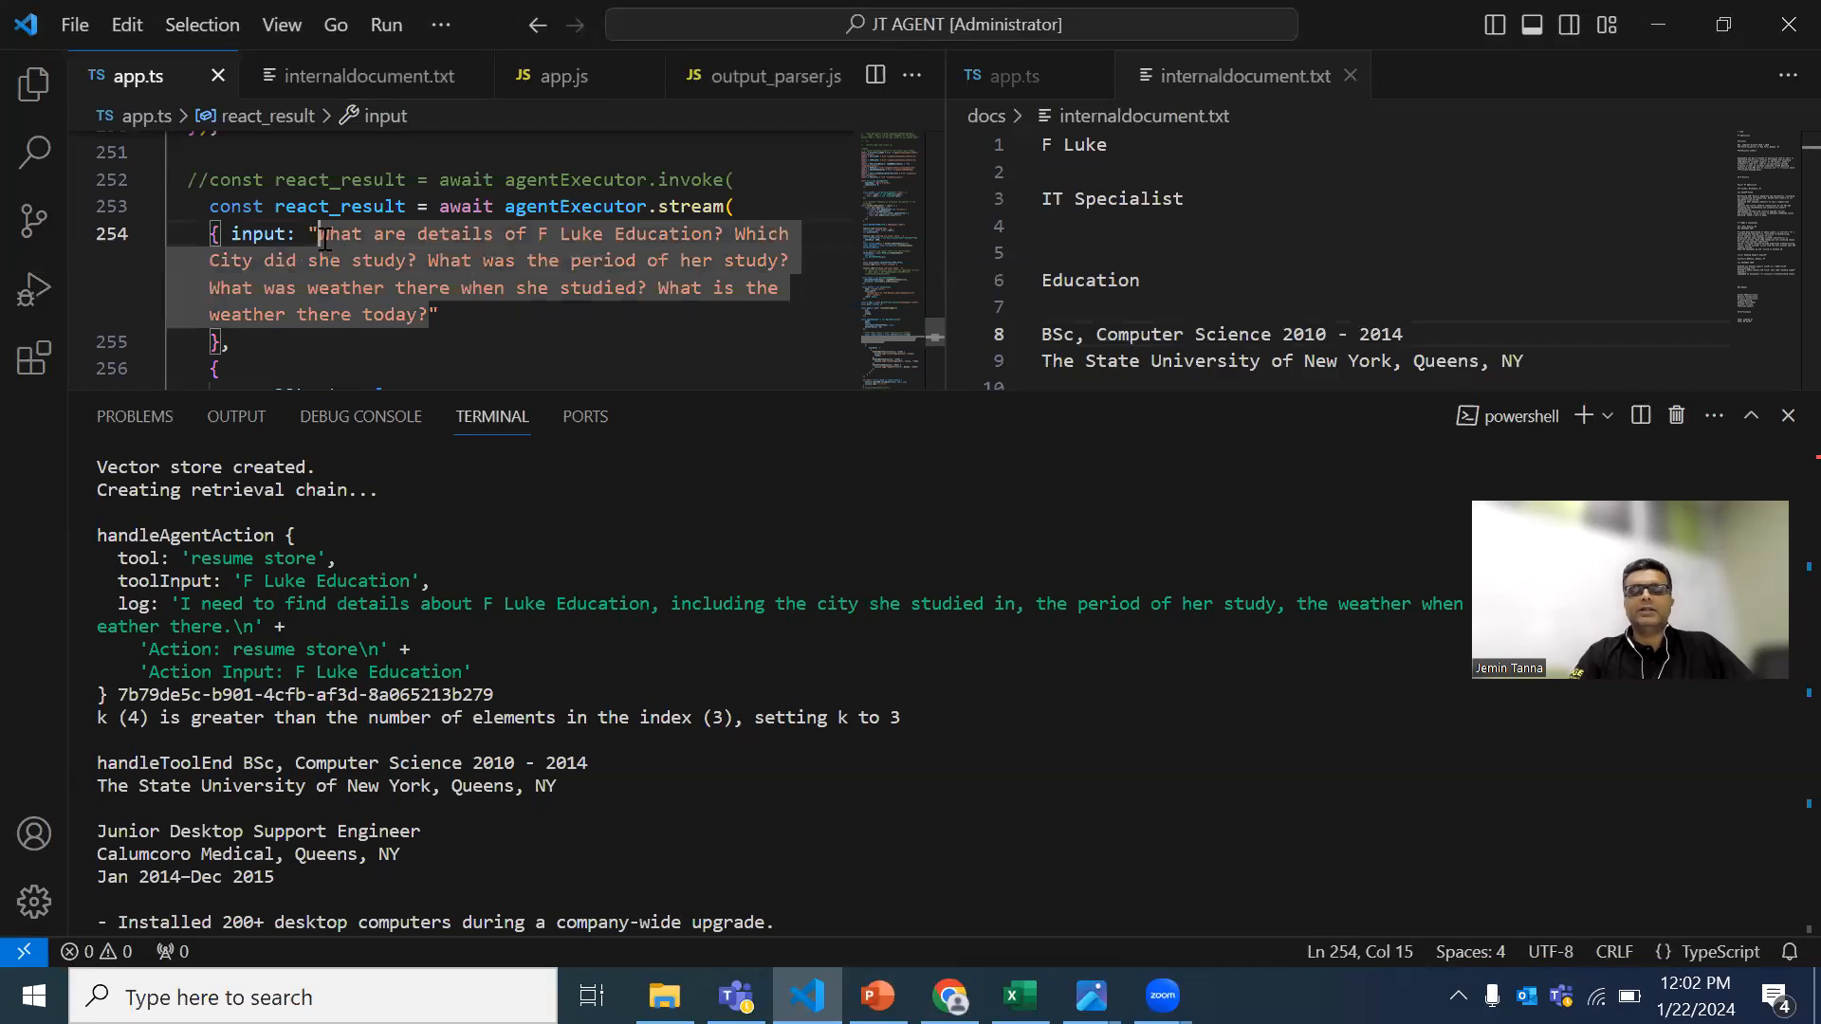
pyautogui.moveTo(321, 233); pyautogui.dragTo(691, 233)
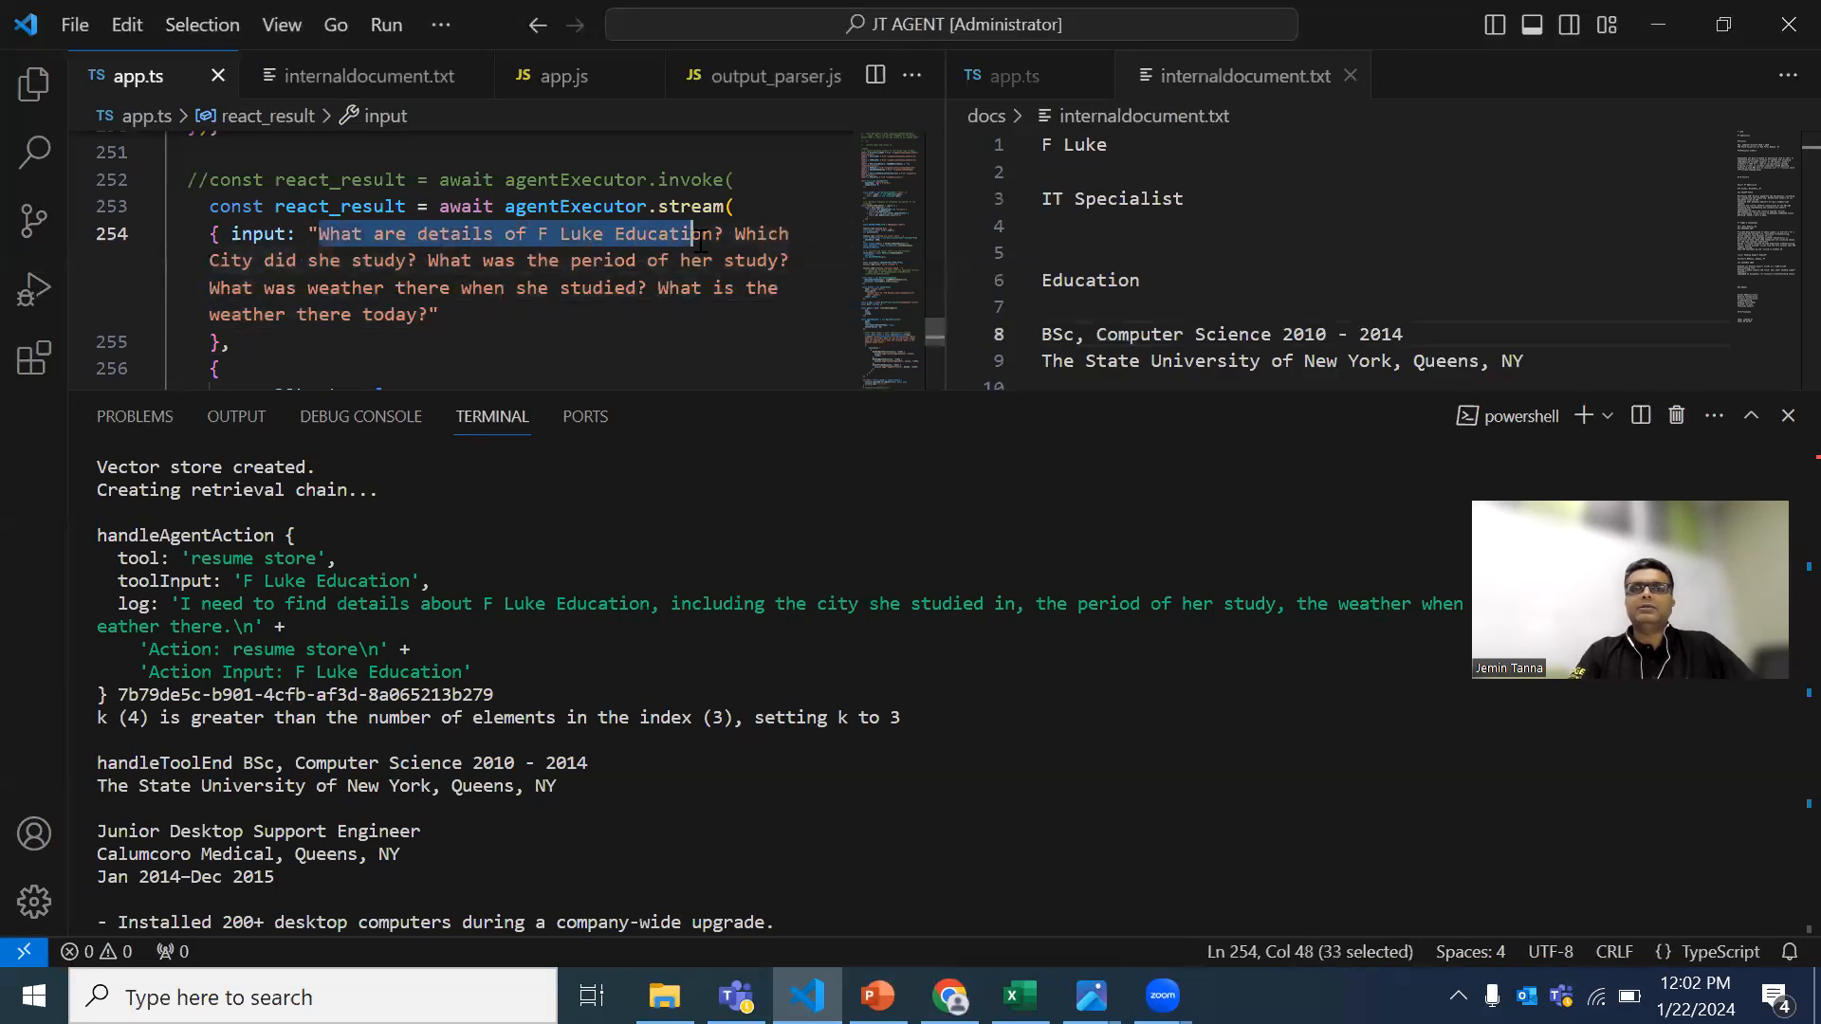
pyautogui.moveTo(689, 233); pyautogui.dragTo(719, 233)
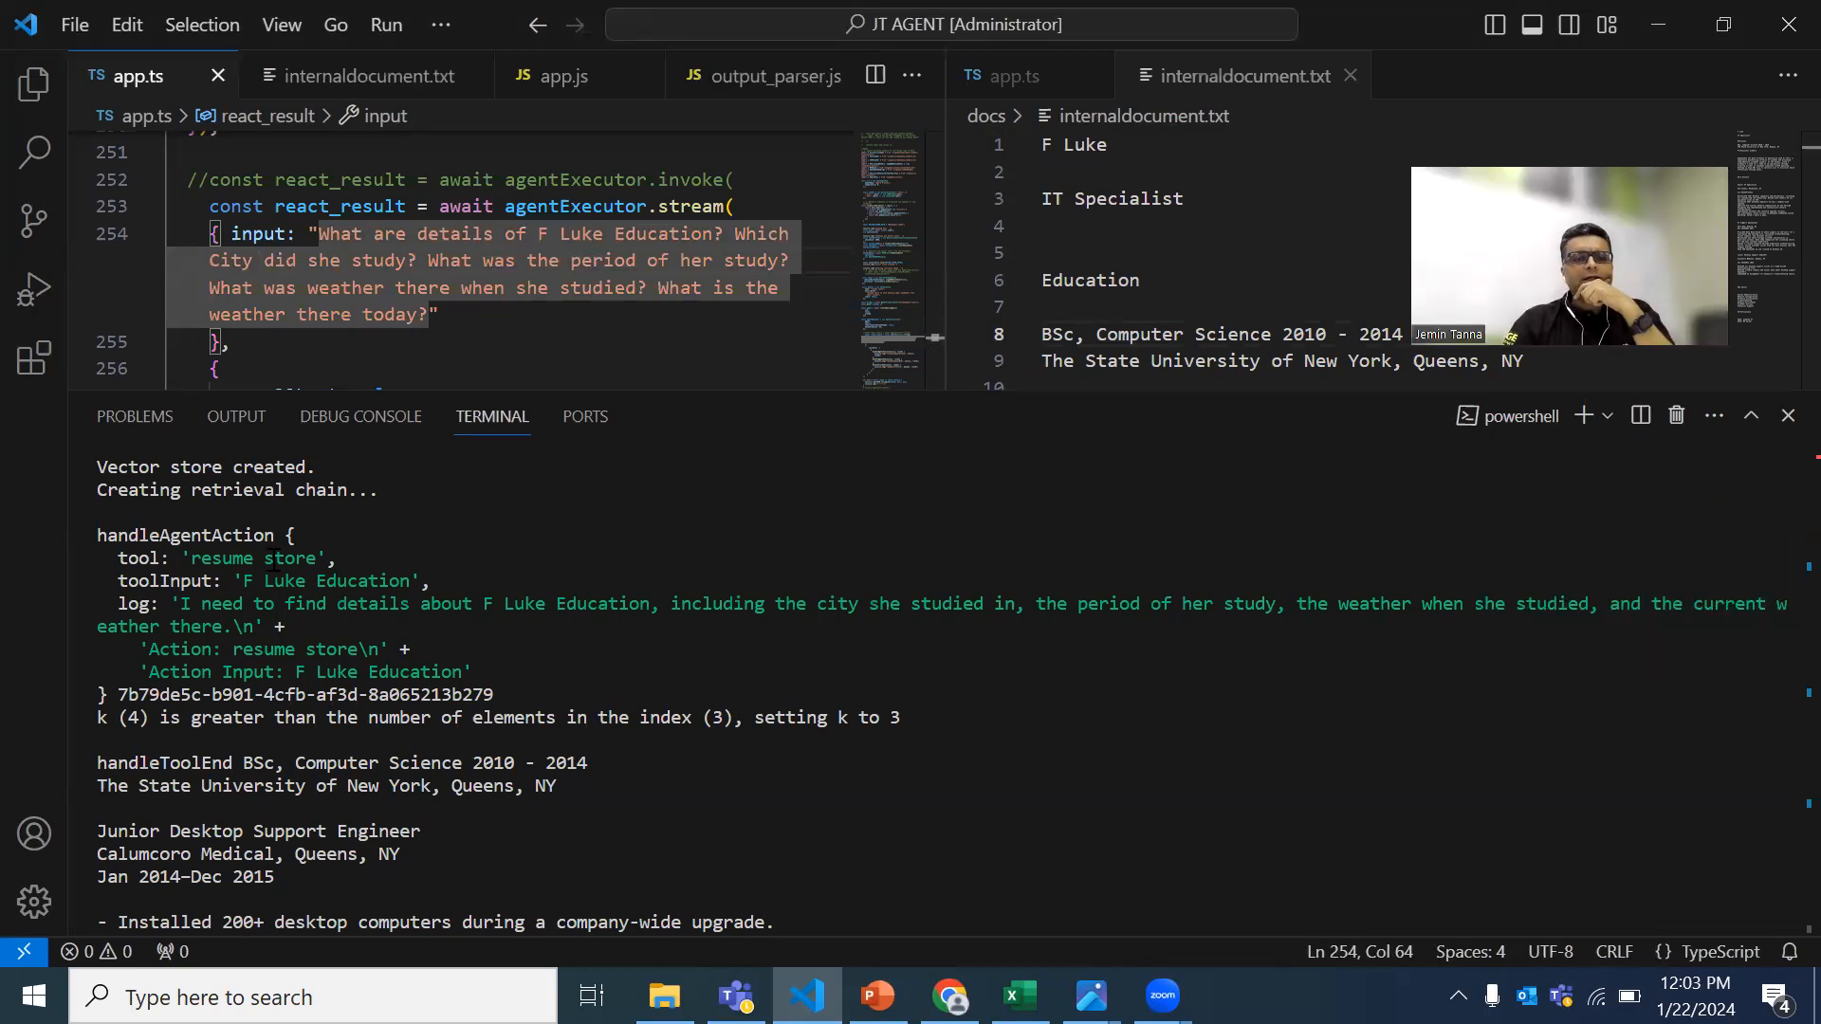
pyautogui.moveTo(208, 603); pyautogui.dragTo(586, 604)
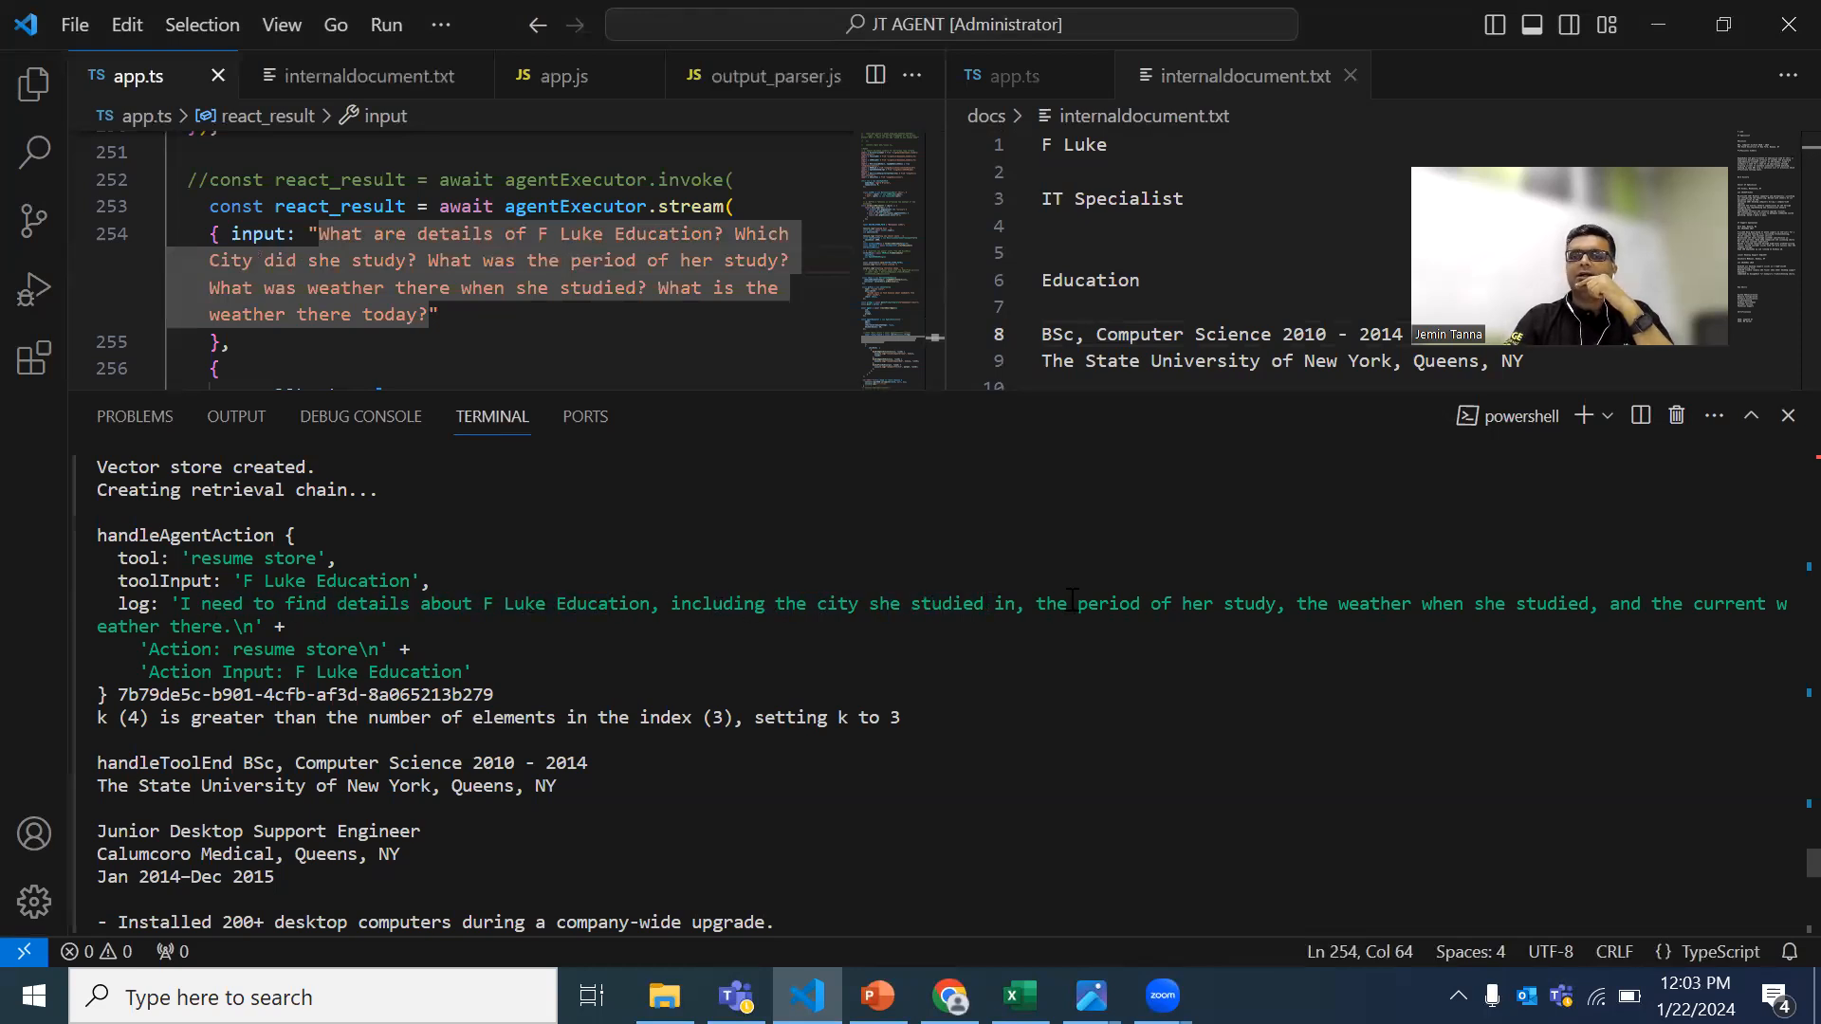
pyautogui.moveTo(1376, 604); pyautogui.dragTo(1480, 604)
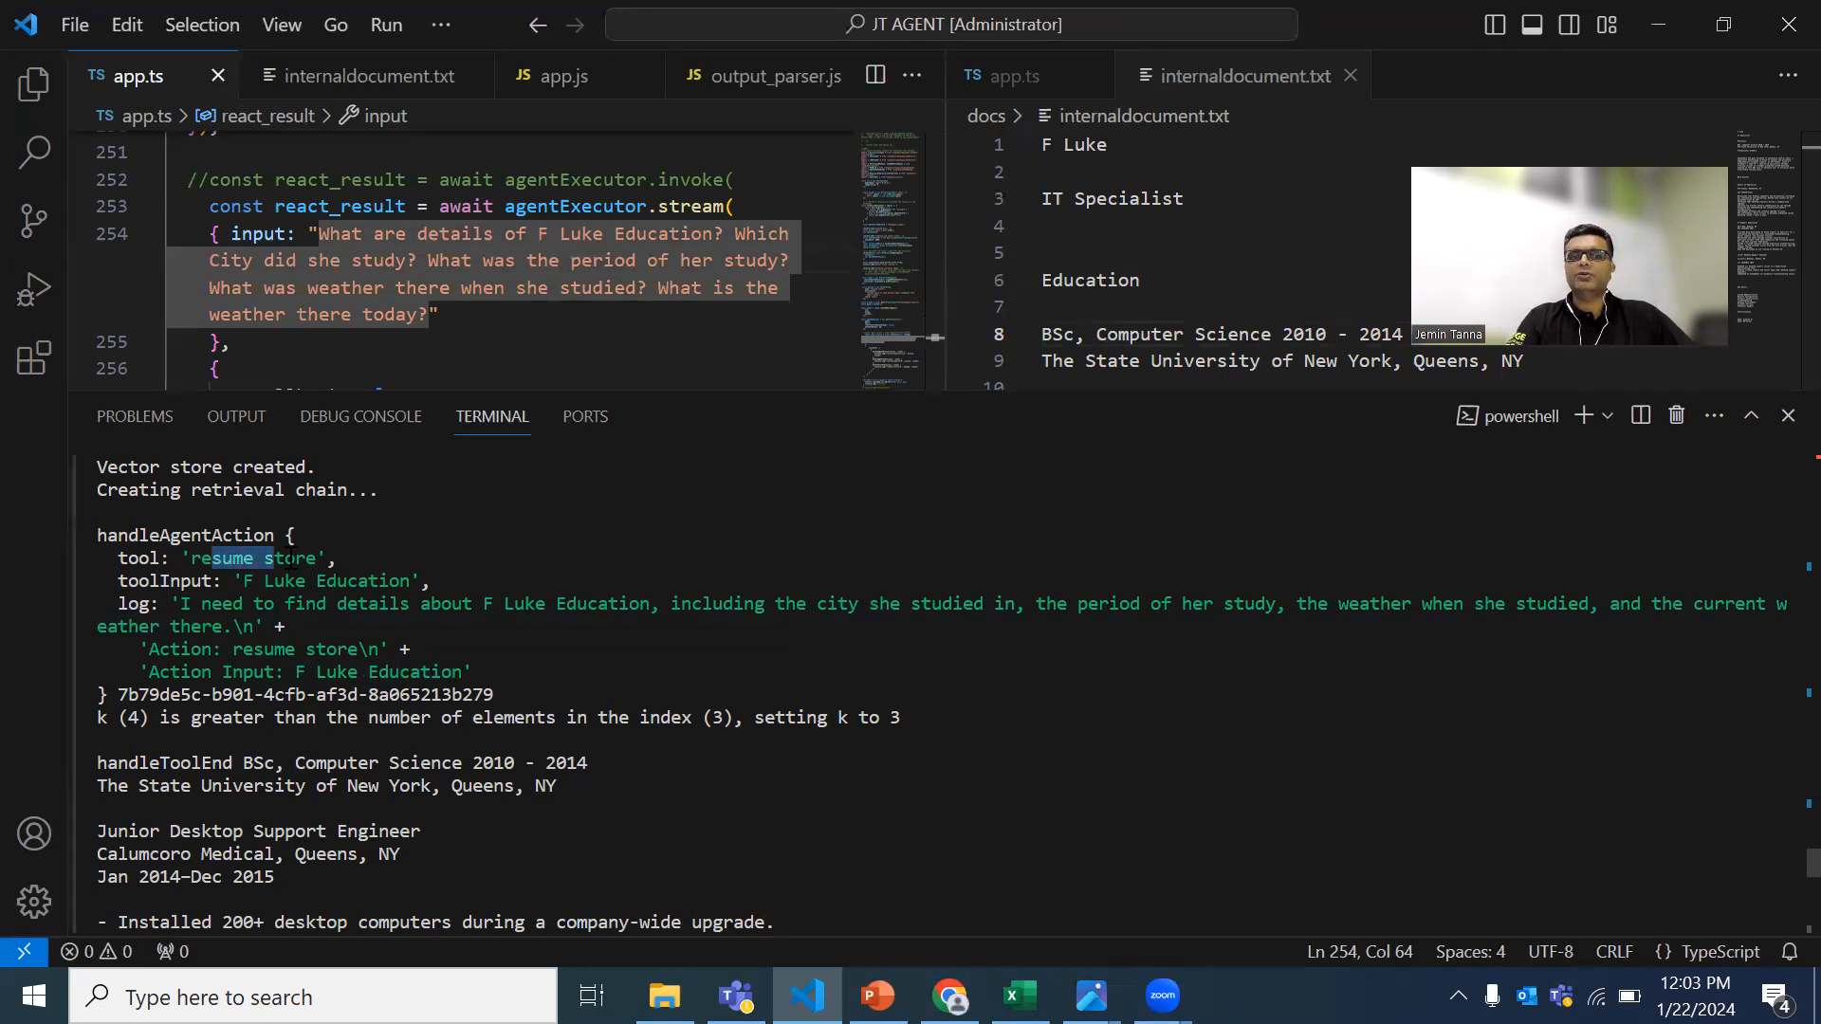
pyautogui.scroll(-3)
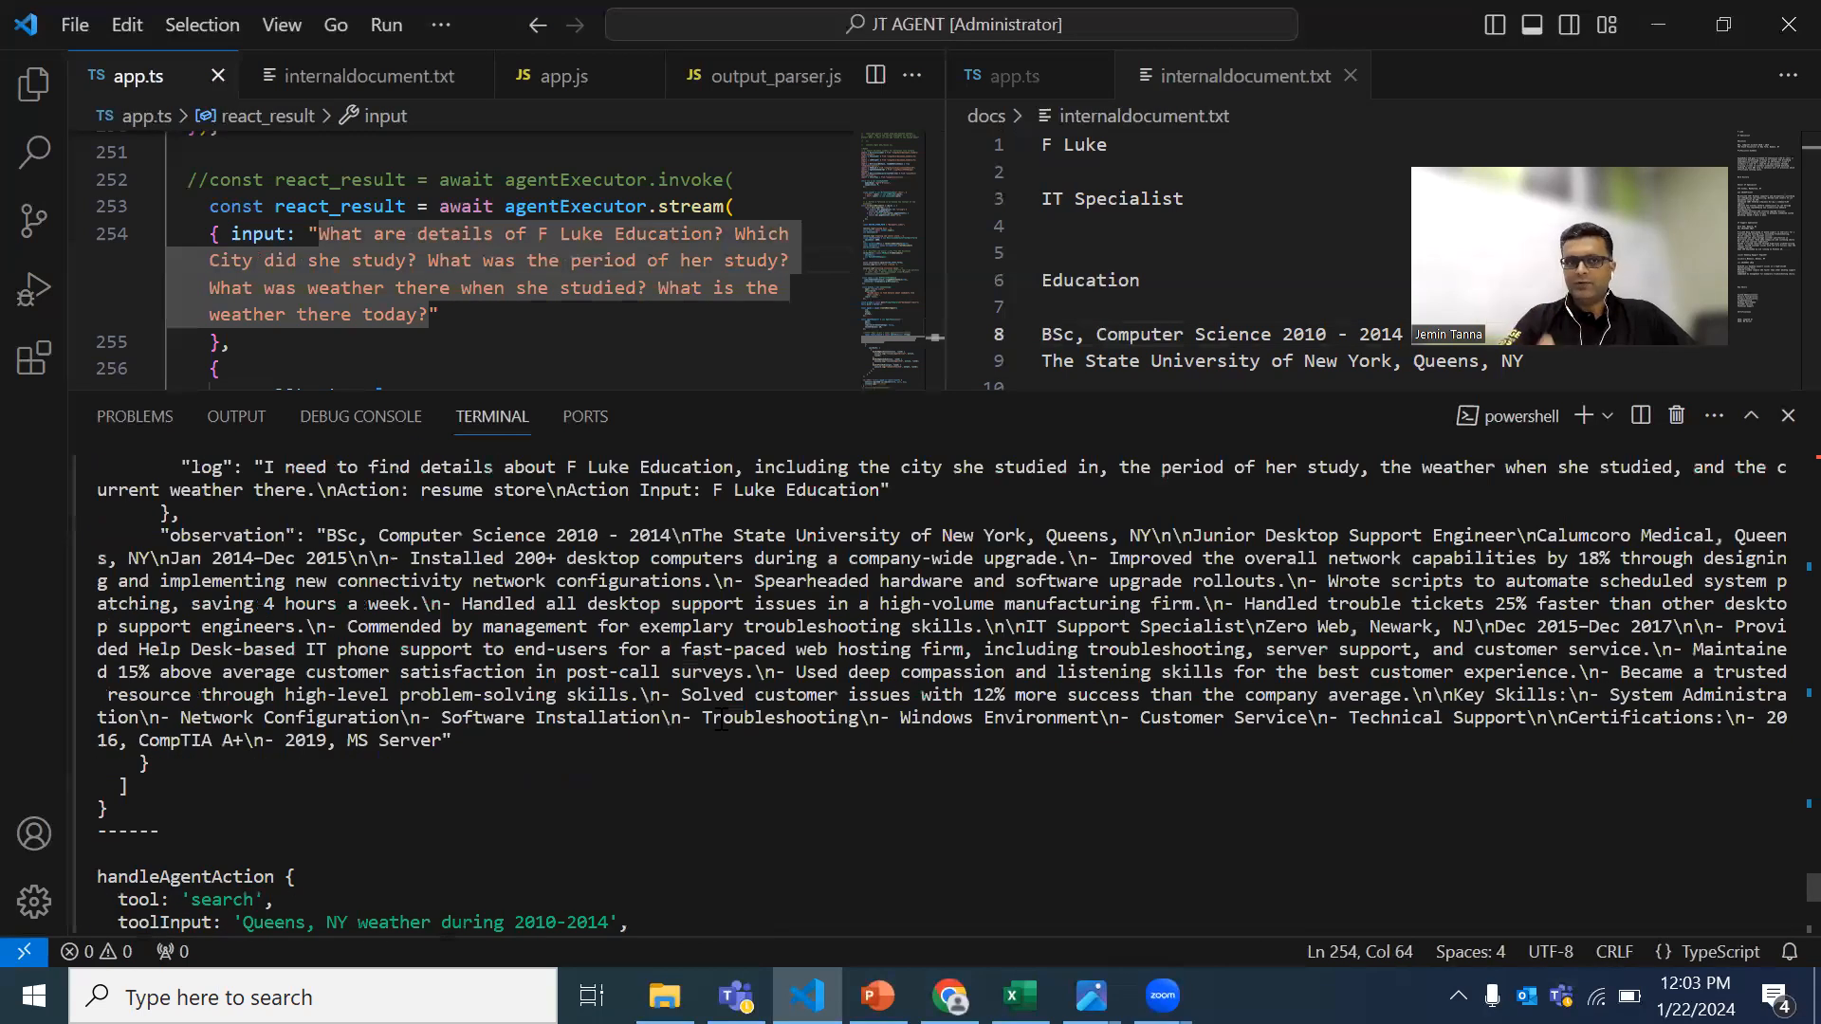
pyautogui.scroll(-3)
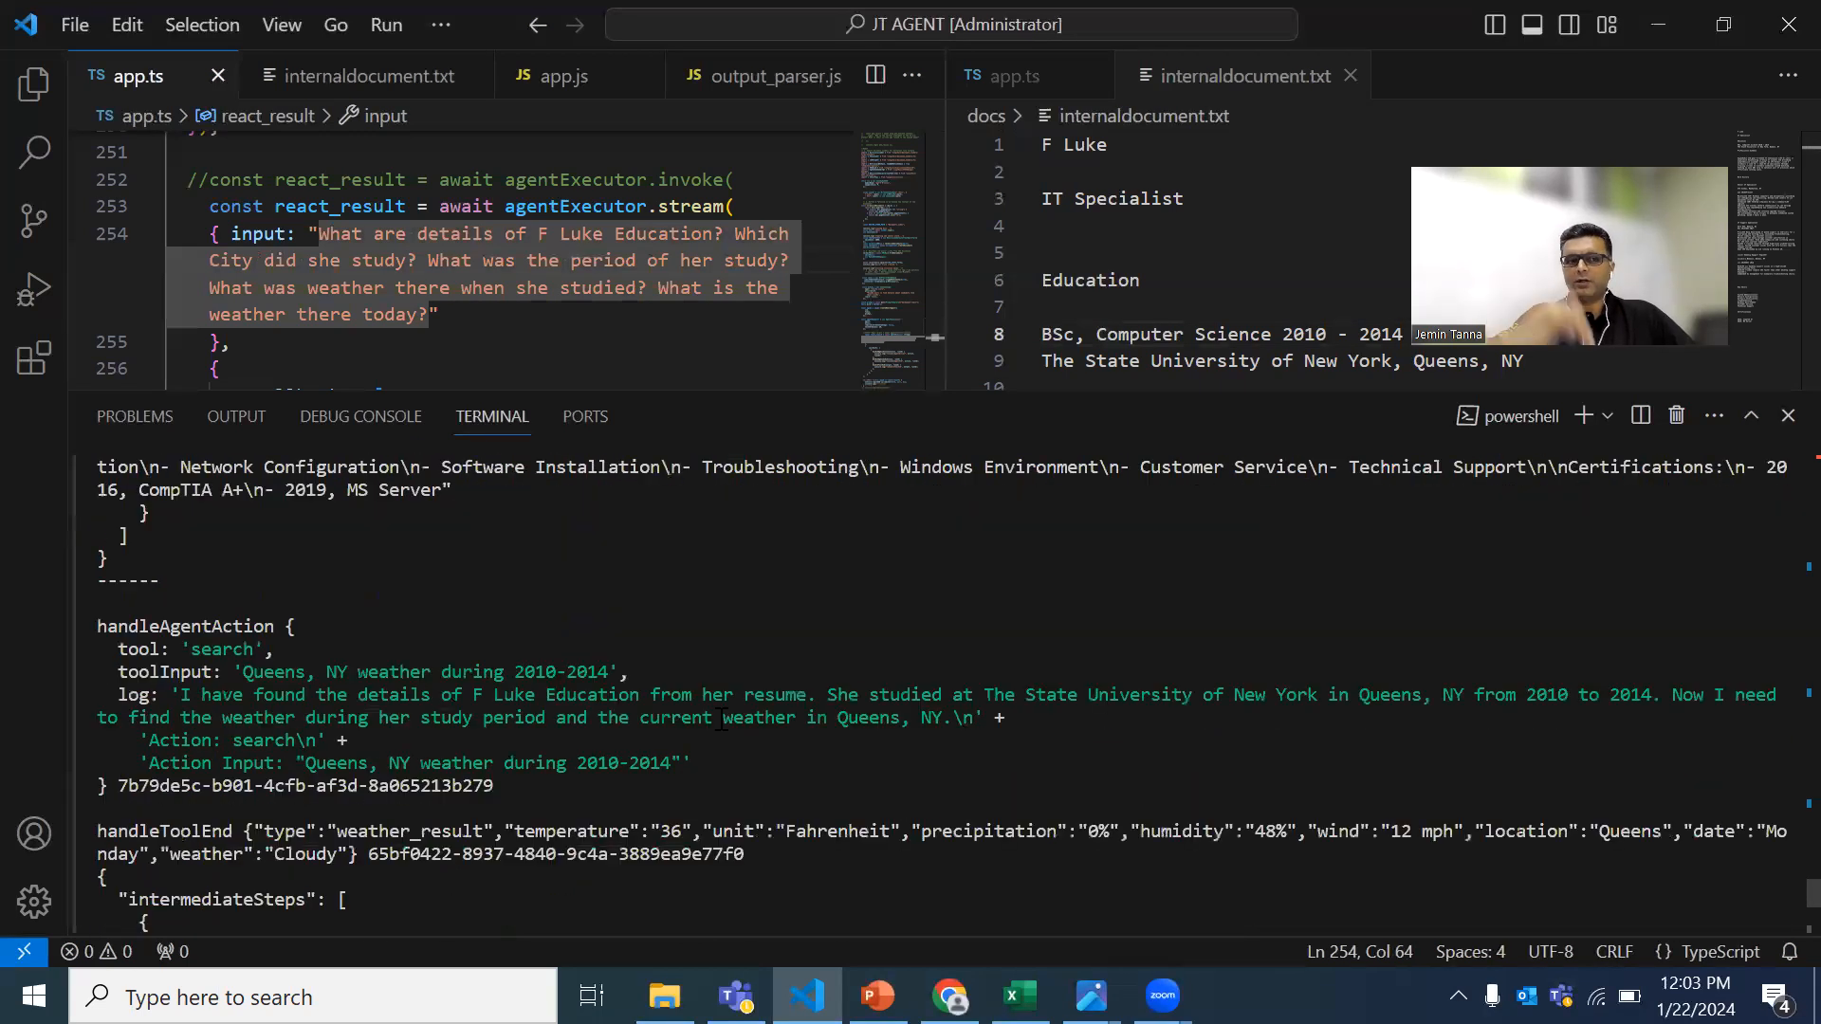
pyautogui.scroll(-3)
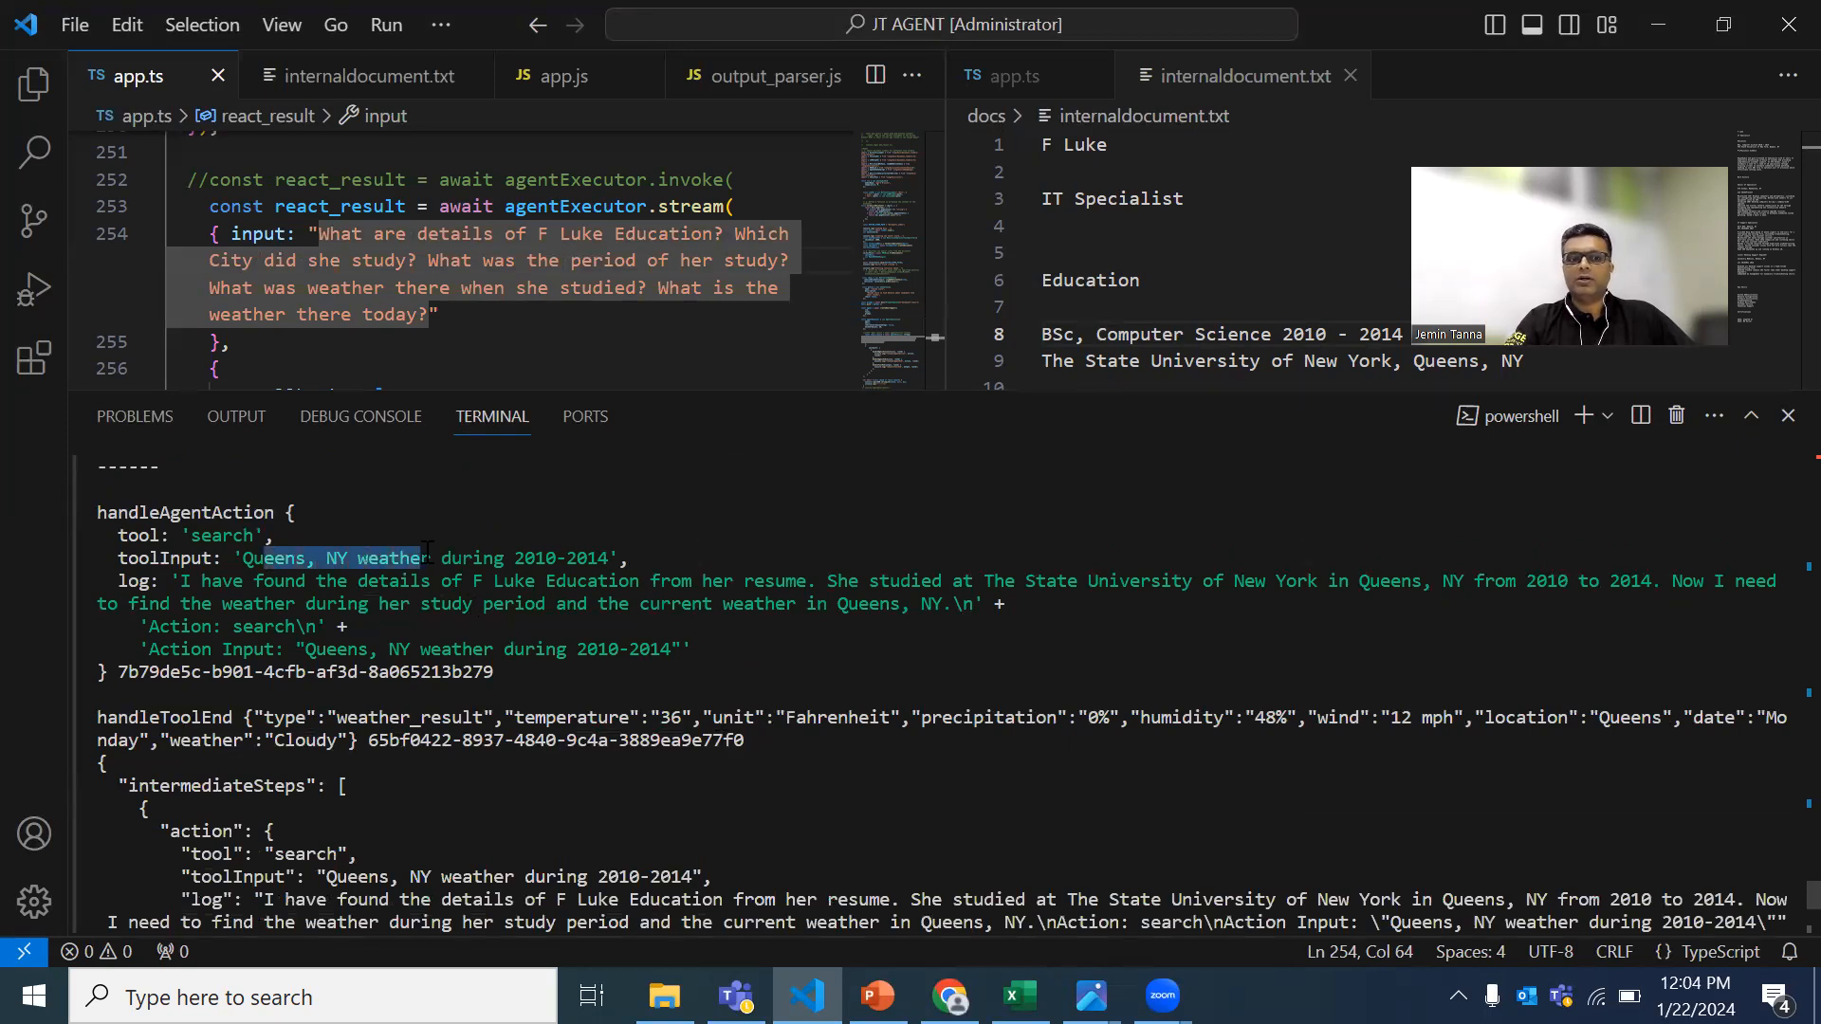
pyautogui.moveTo(248, 558); pyautogui.dragTo(610, 559)
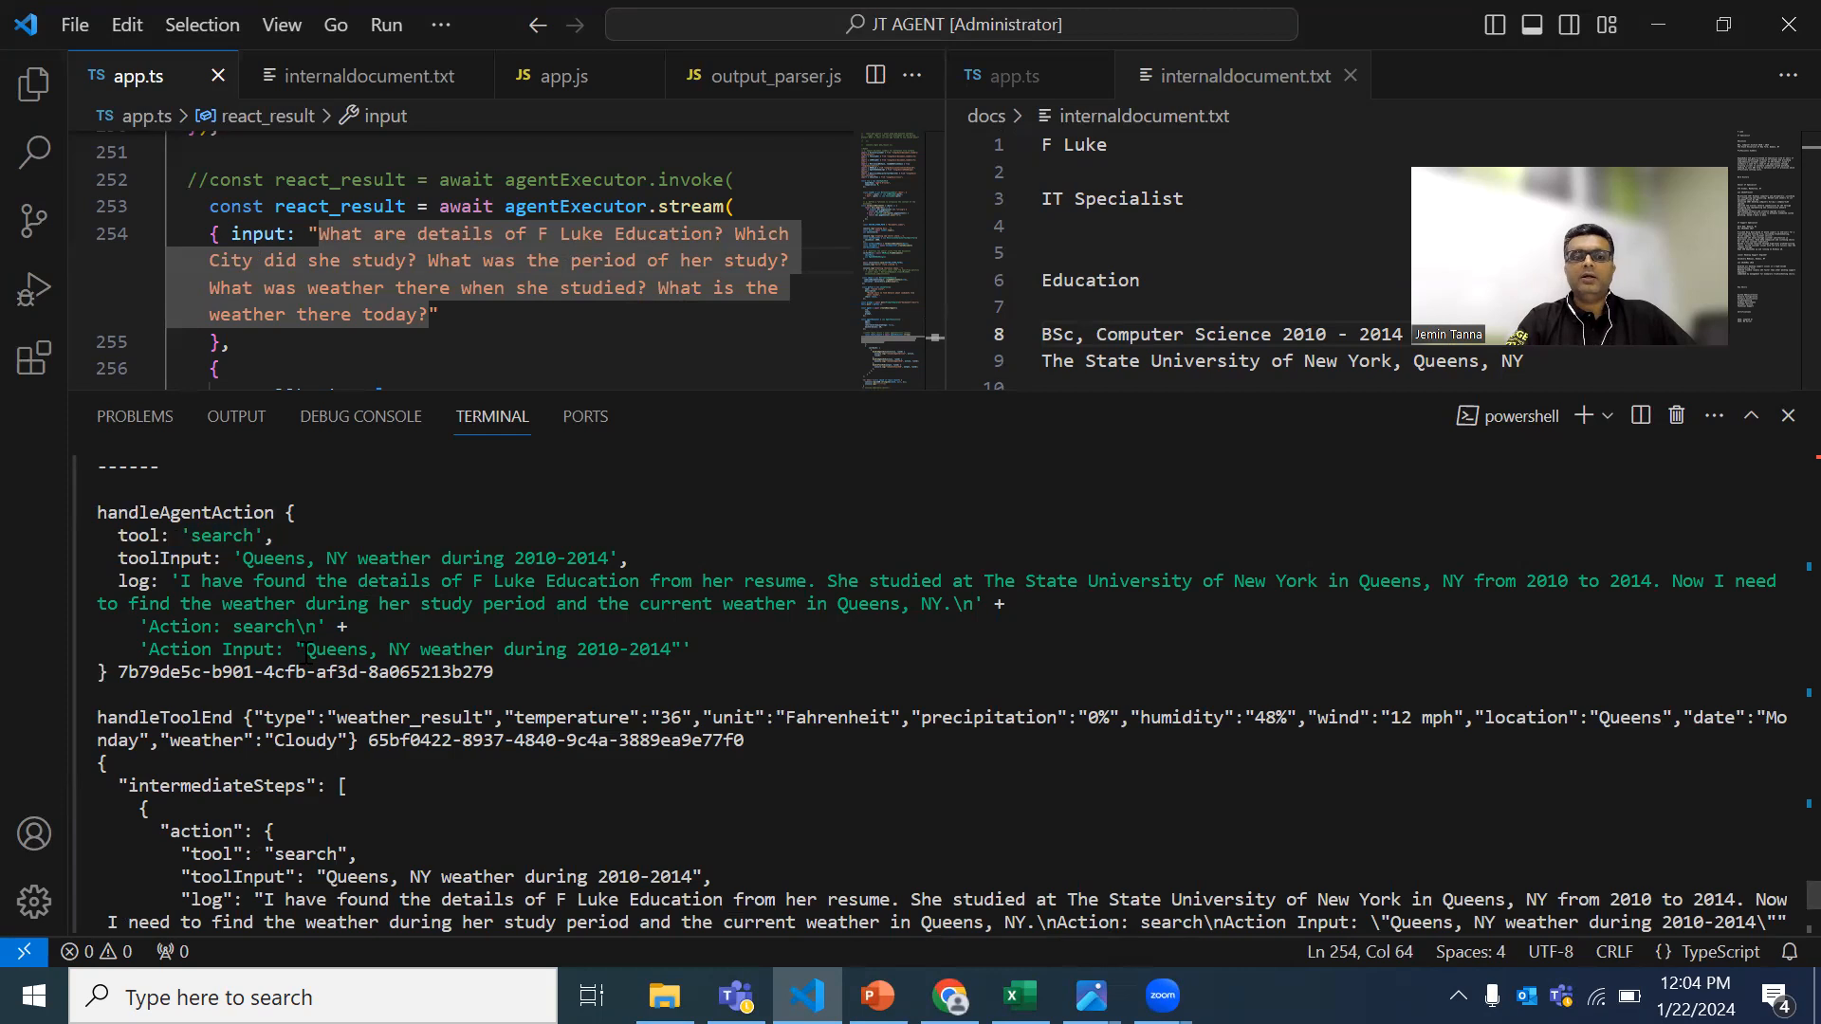
pyautogui.moveTo(306, 648); pyautogui.dragTo(667, 649)
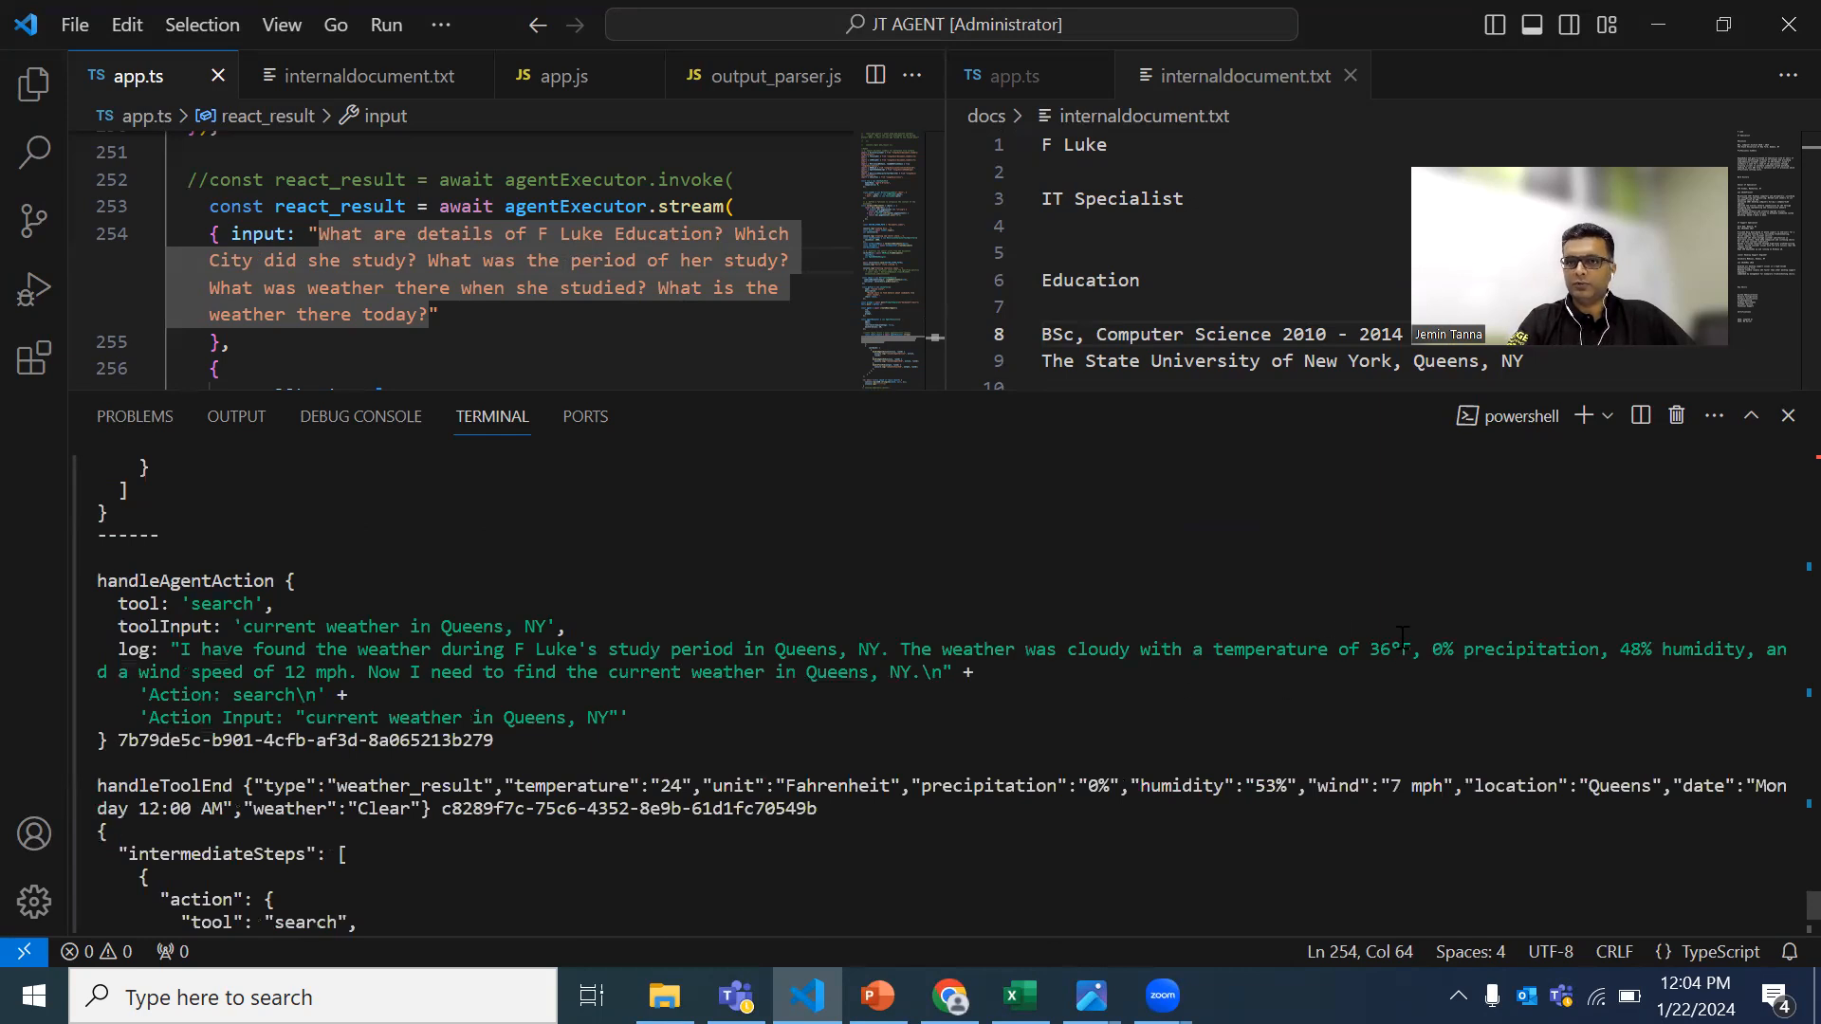
pyautogui.moveTo(952, 743)
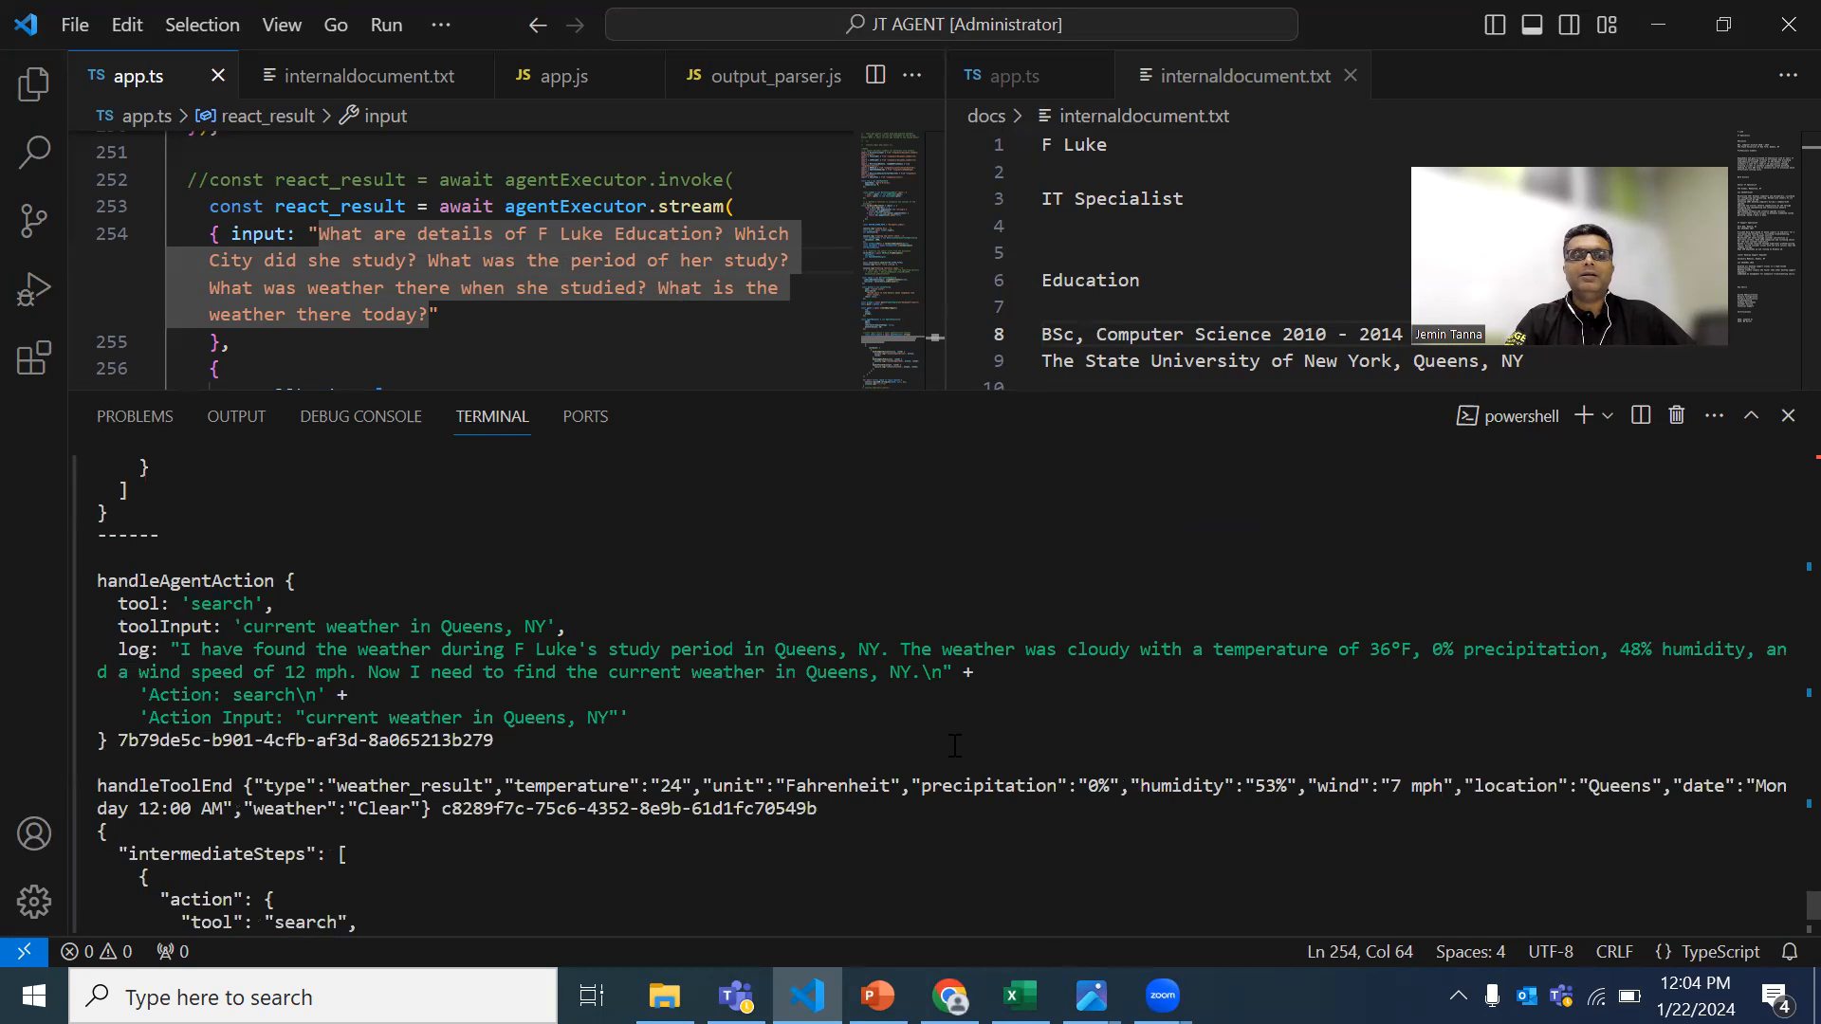
pyautogui.doubleClick(371, 717)
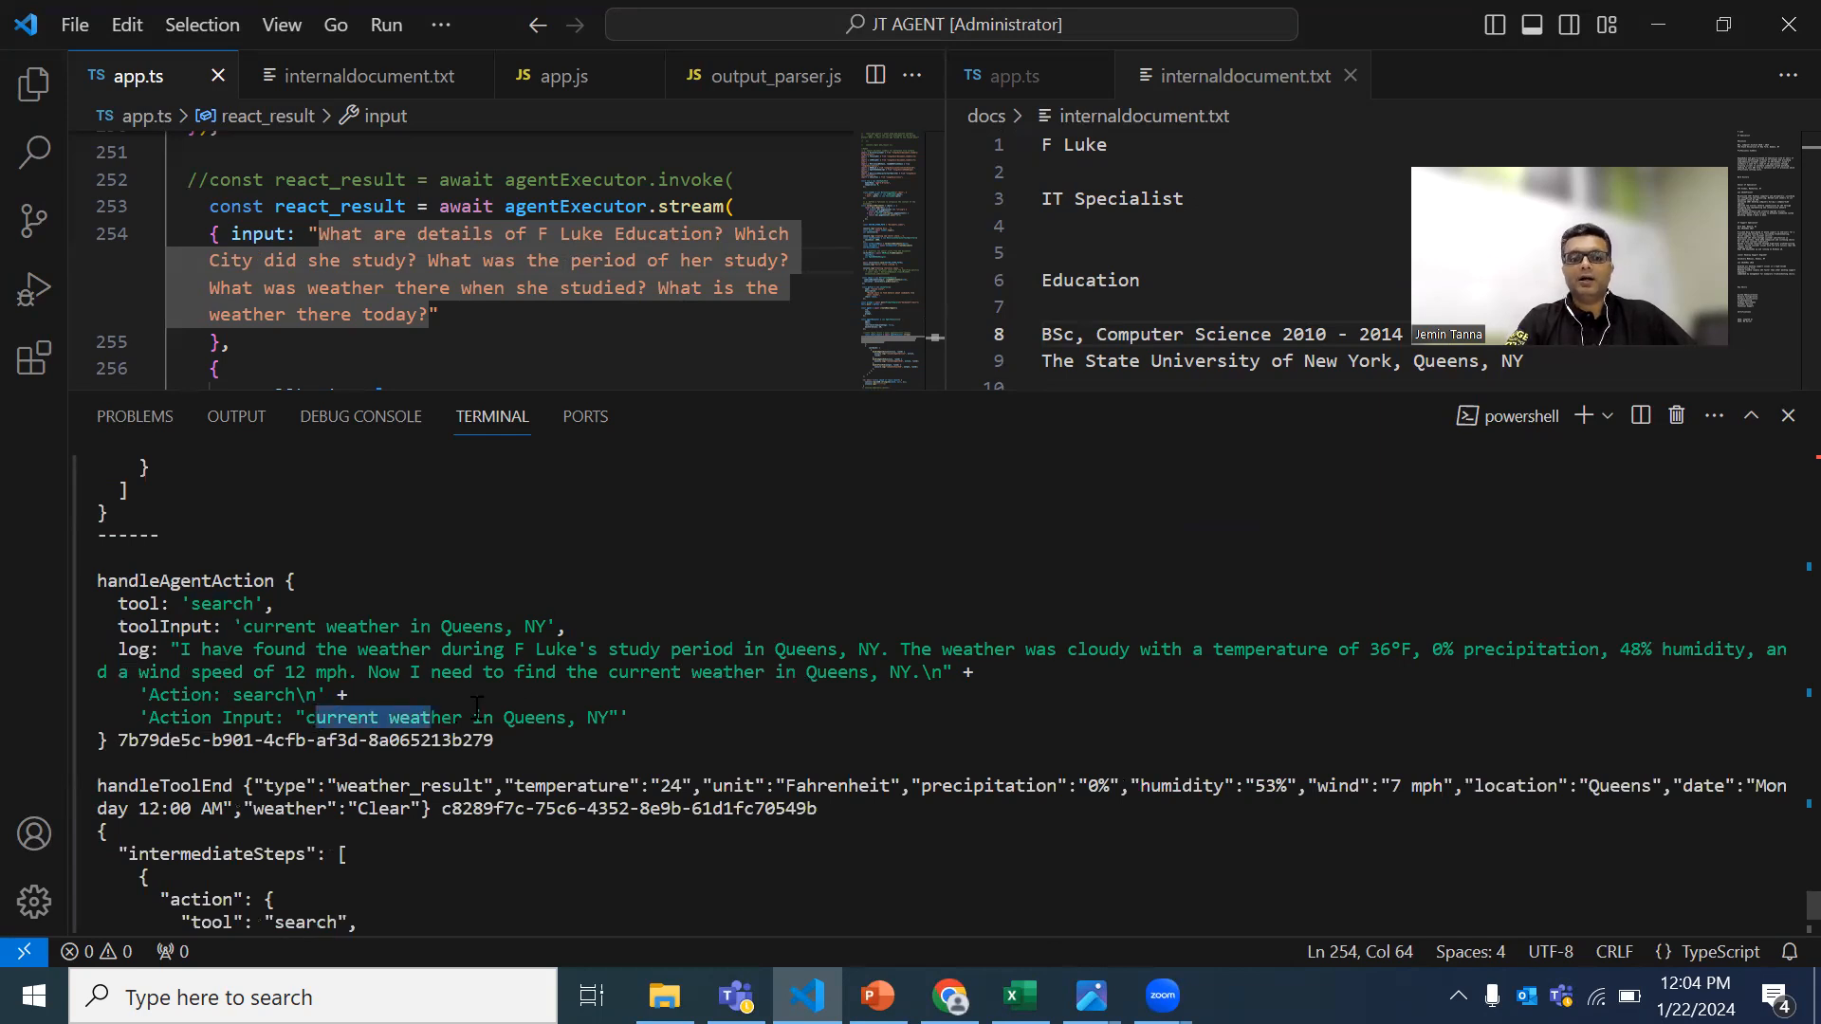
pyautogui.moveTo(311, 717); pyautogui.dragTo(627, 717)
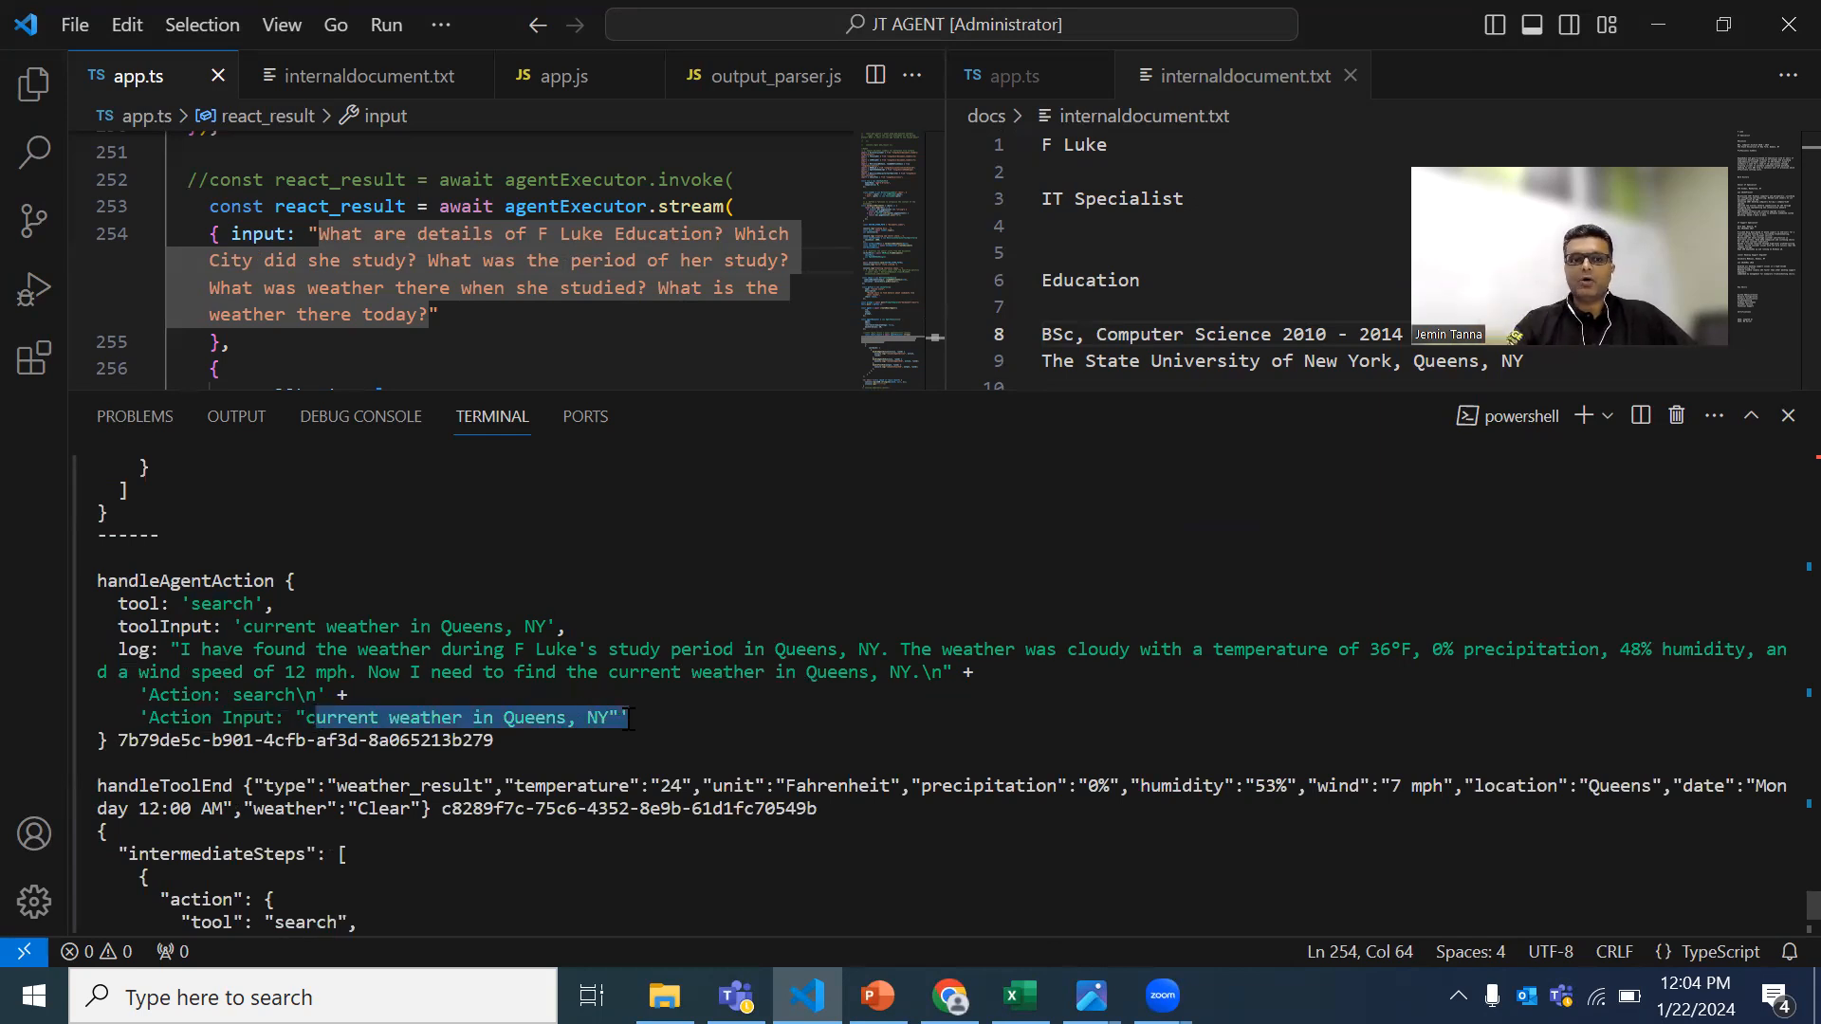
pyautogui.scroll(-3)
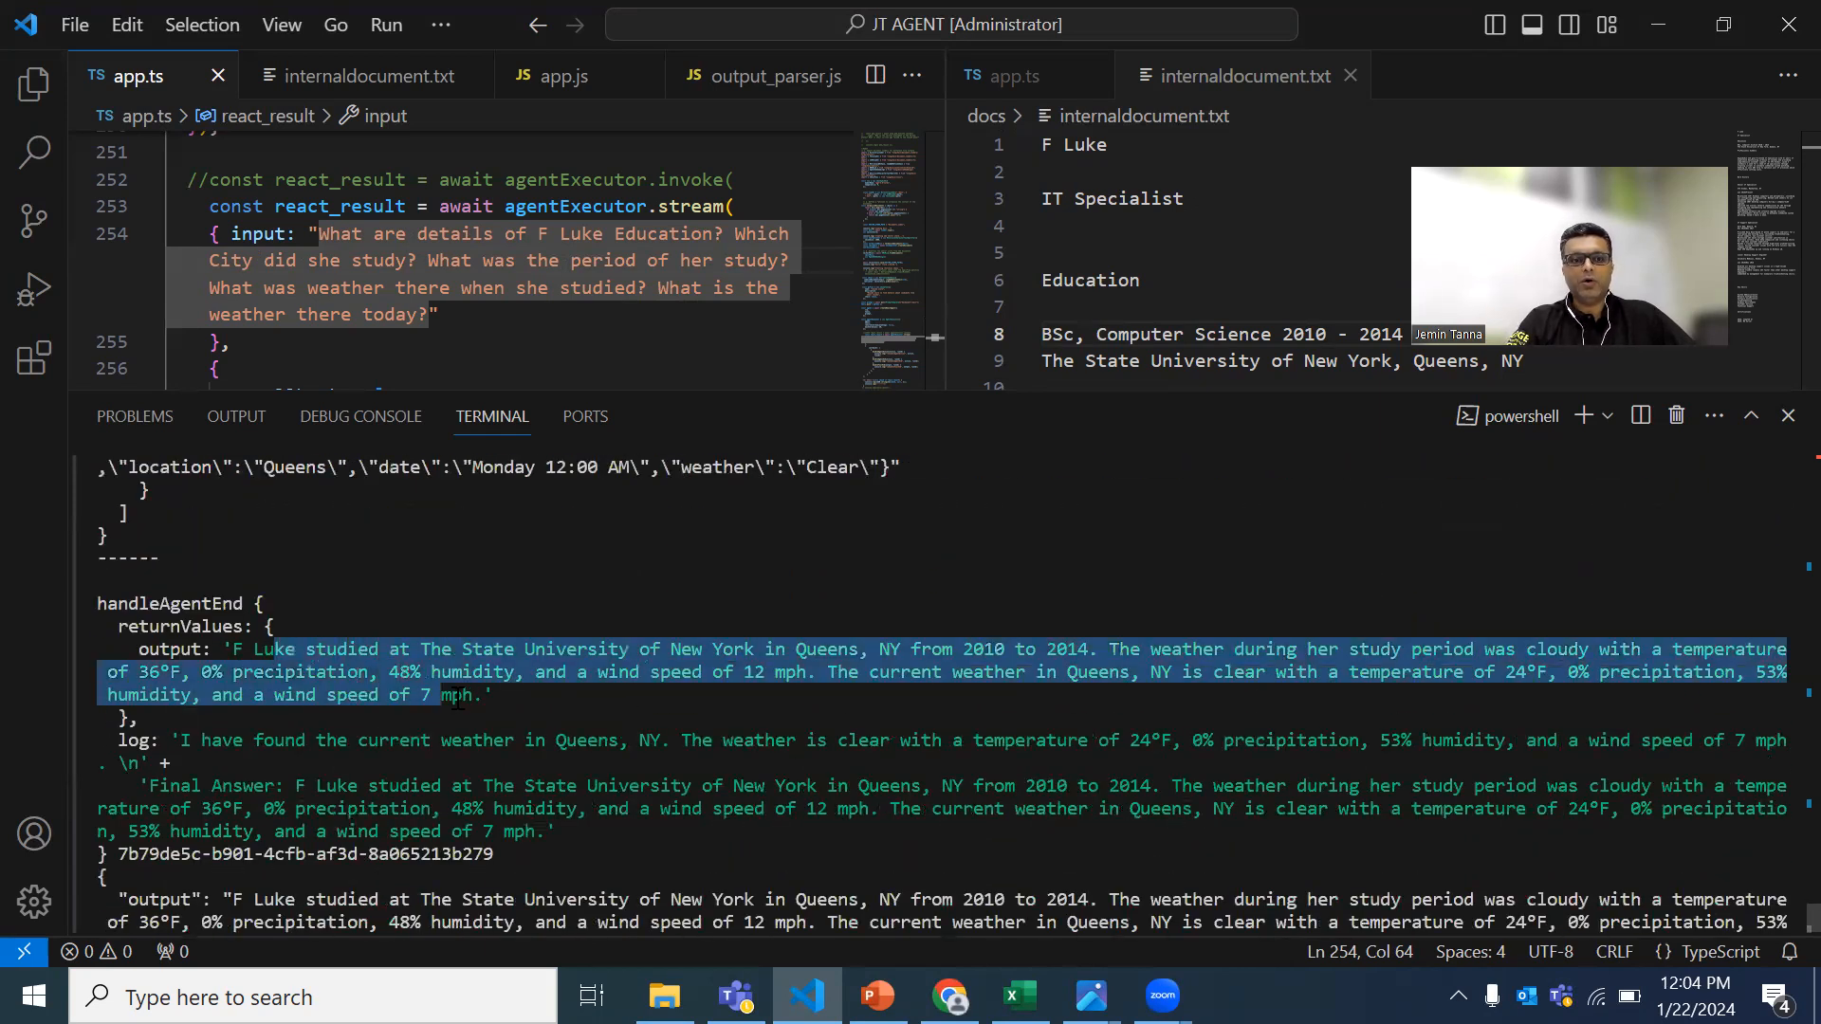
pyautogui.scroll(-3)
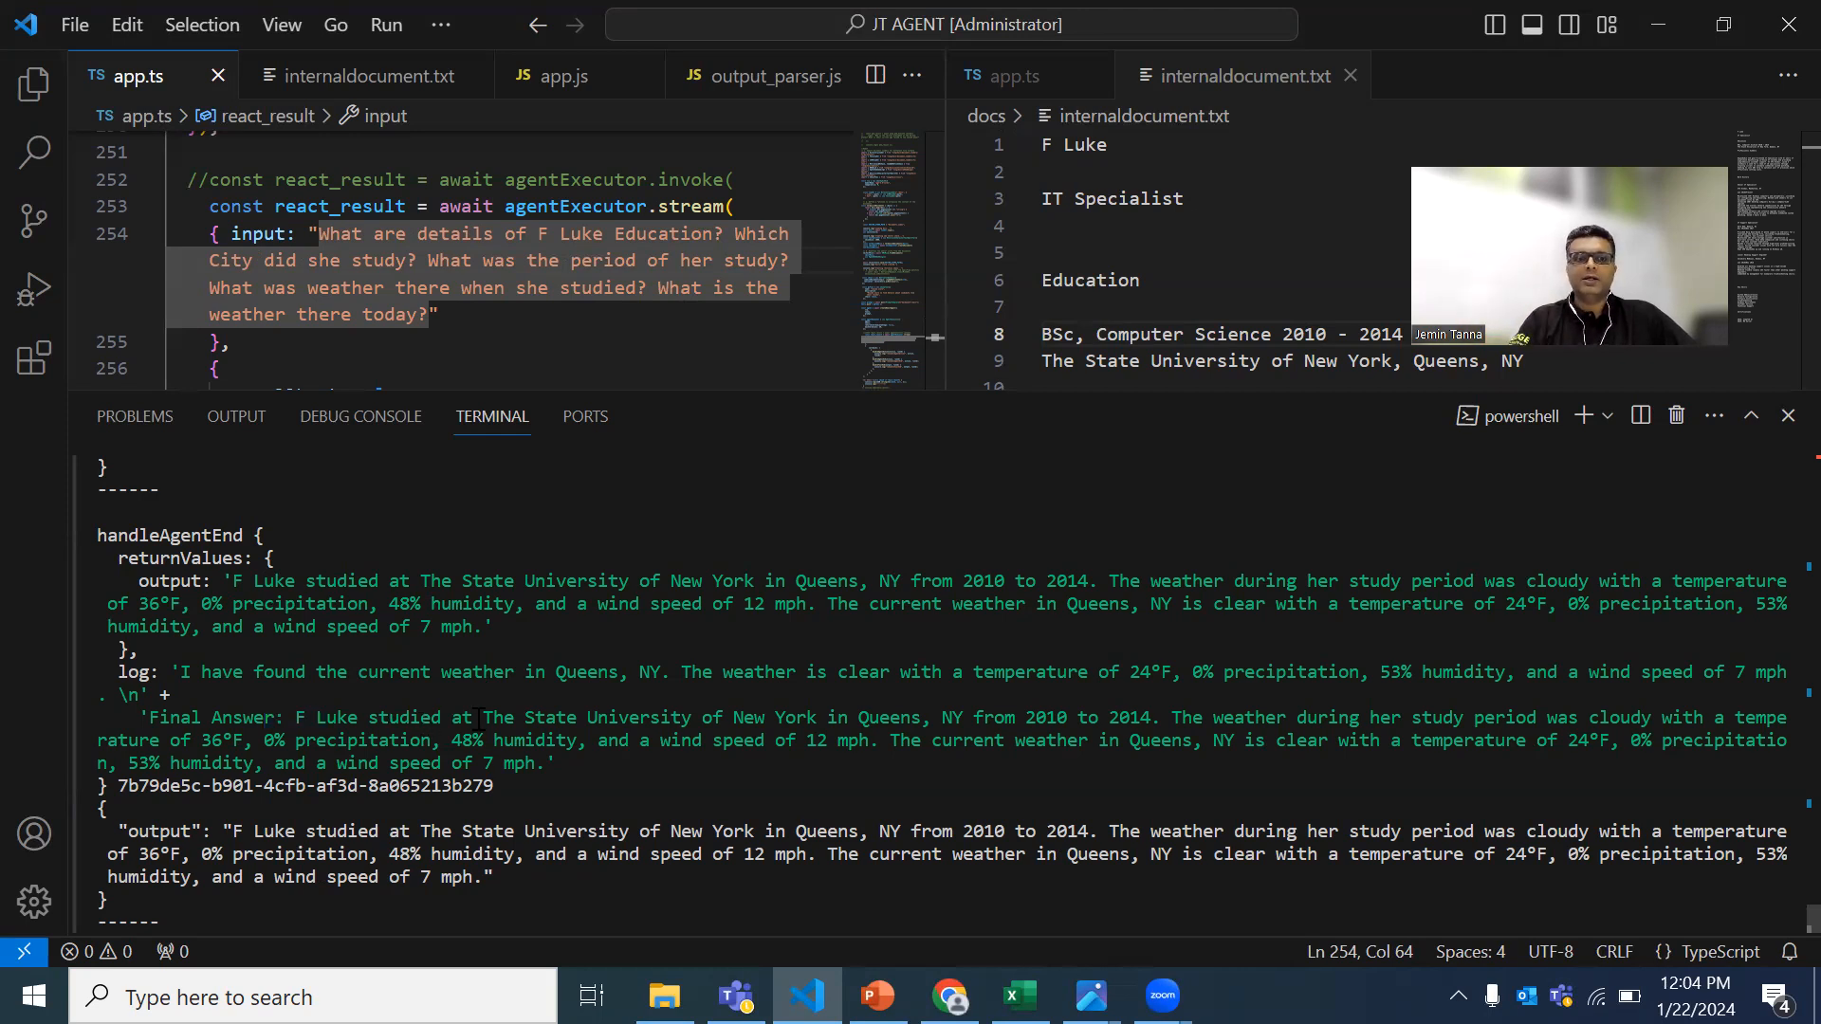
pyautogui.moveTo(412, 717); pyautogui.dragTo(731, 717)
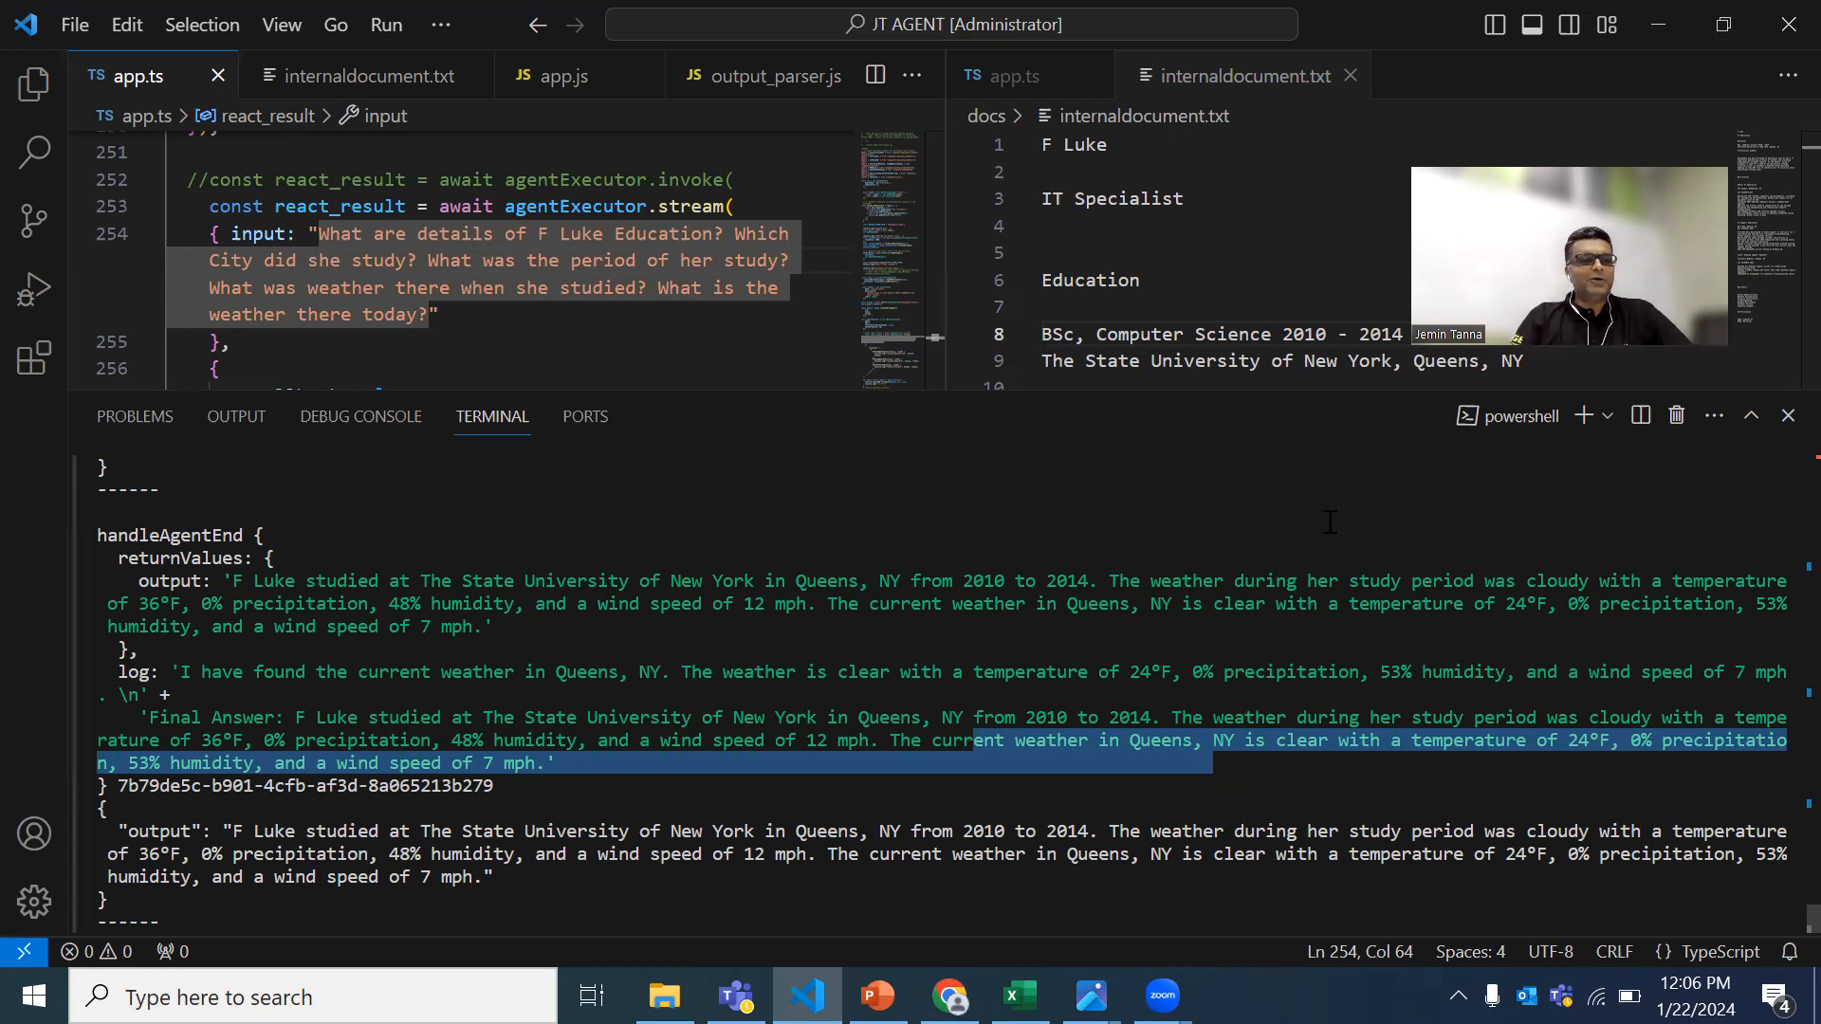
pyautogui.moveTo(888, 150)
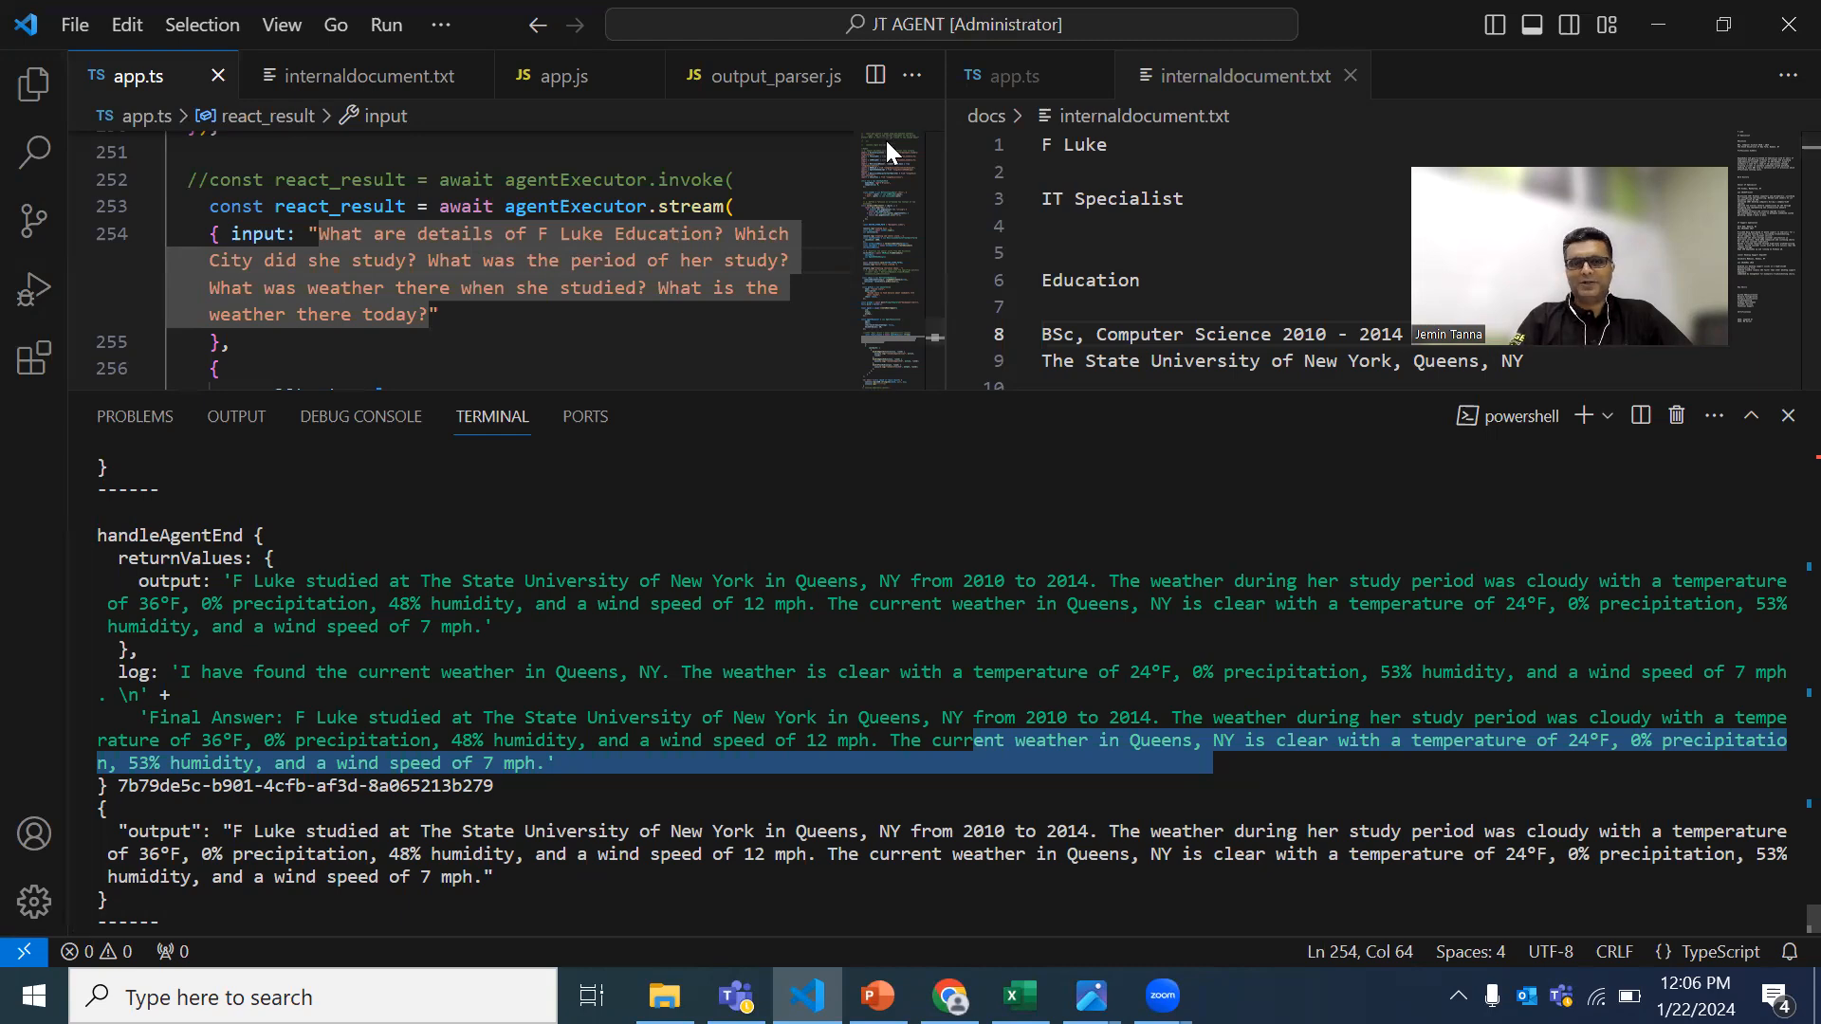